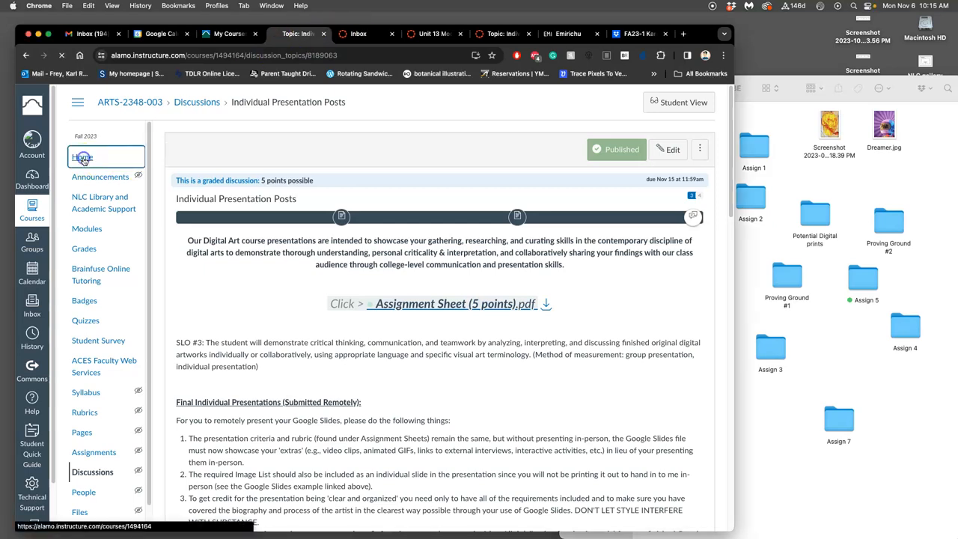
- Go to the course home page and open the Assignment Sheets page
{"action": "left_click", "coordinate": [83, 157]}
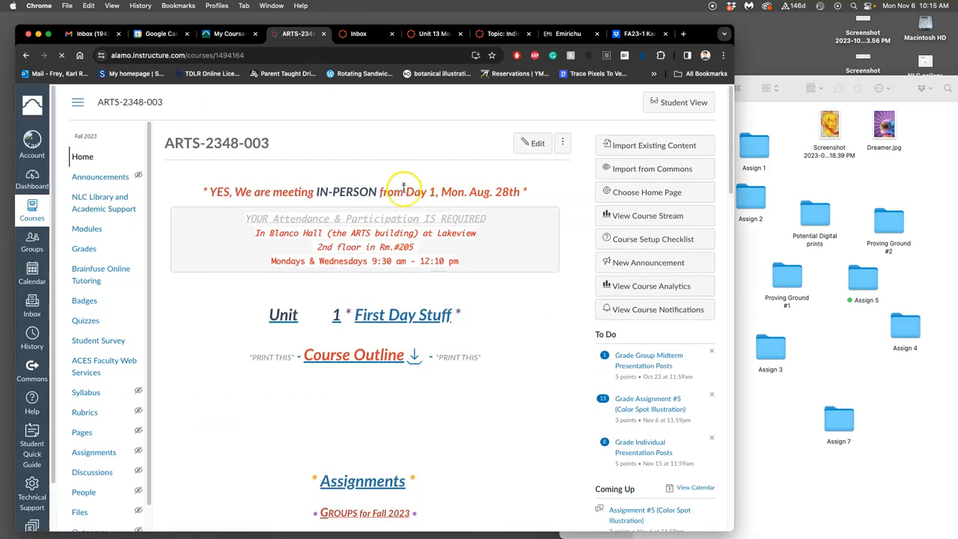
{"action": "scroll", "scroll_direction": "down", "scroll_amount": 3}
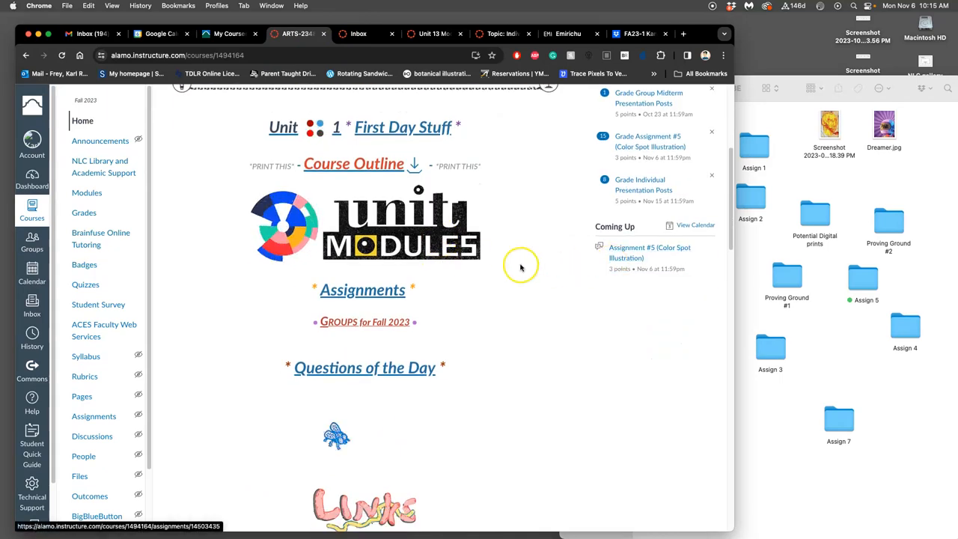
{"action": "mouse_move", "coordinate": [363, 290]}
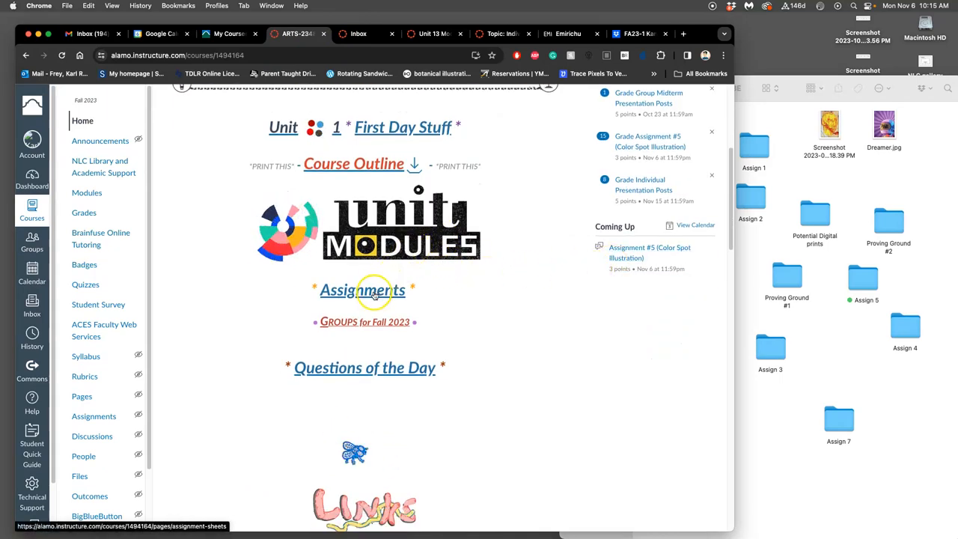
{"action": "left_click", "coordinate": [364, 290]}
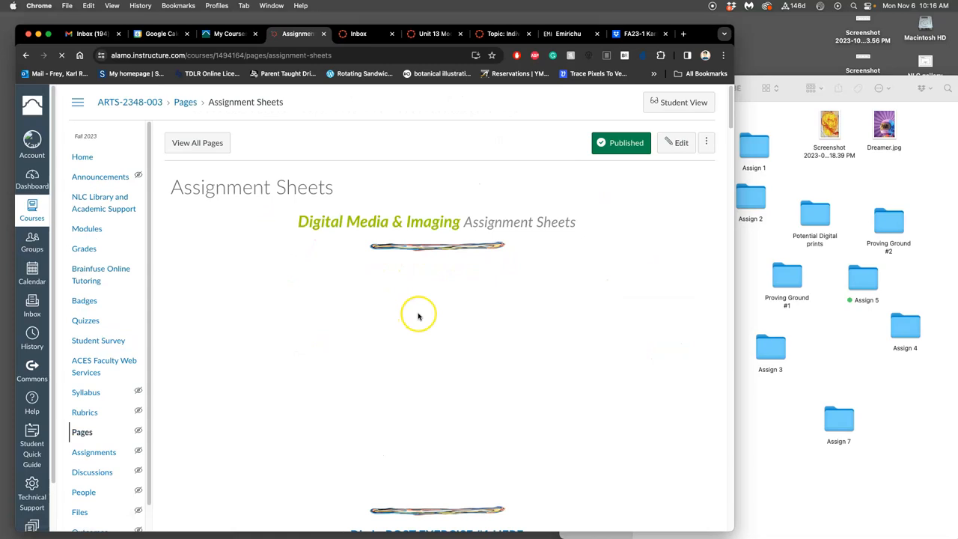
- Open Assignment #5's digital coloring and Sketch to Duotone links in new tabs
{"action": "scroll", "scroll_direction": "down", "scroll_amount": 3}
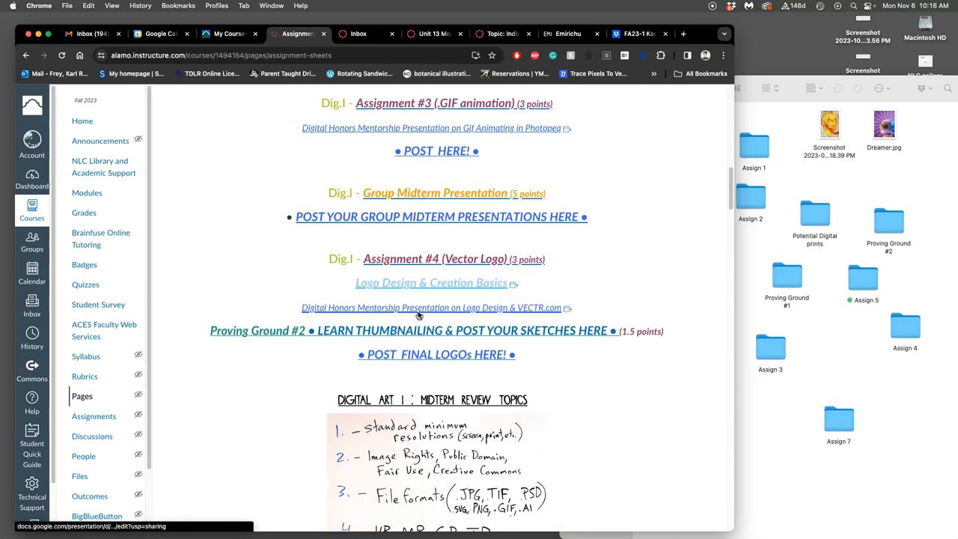
{"action": "scroll", "scroll_direction": "down", "scroll_amount": 3}
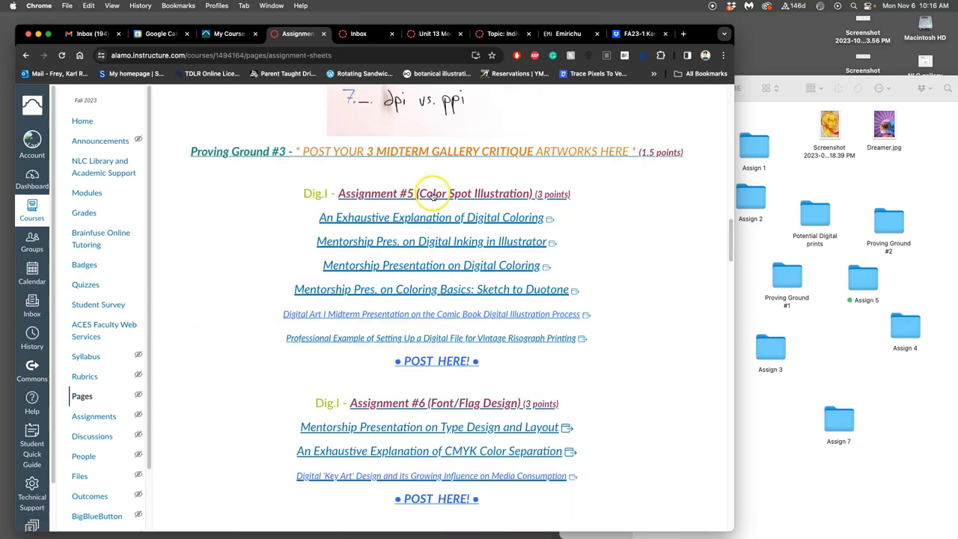
{"action": "mouse_move", "coordinate": [432, 241]}
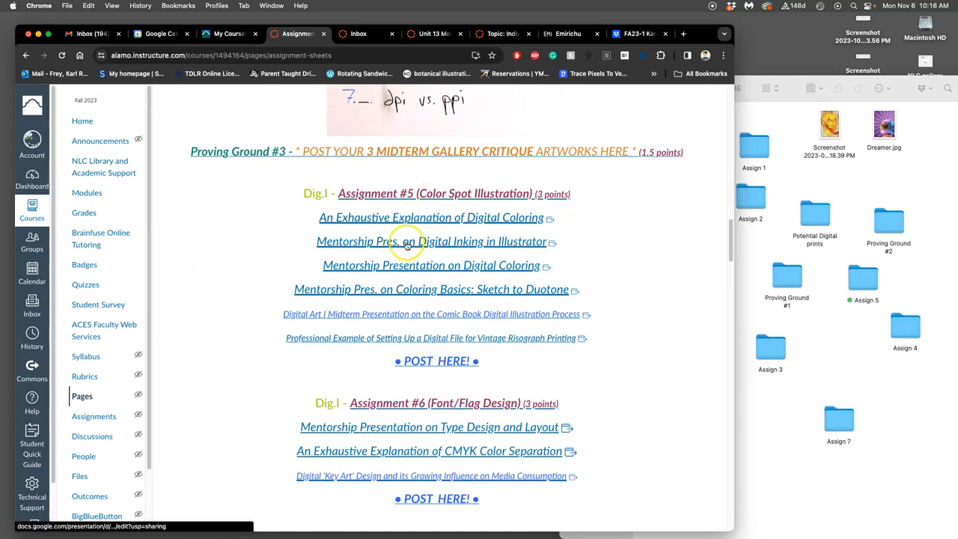
{"action": "mouse_move", "coordinate": [427, 292]}
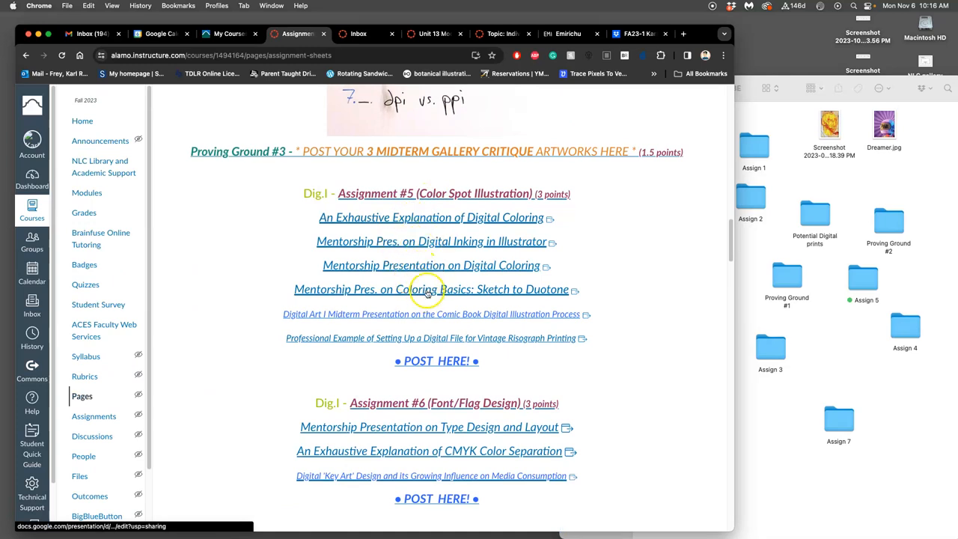
{"action": "right_click", "coordinate": [431, 217]}
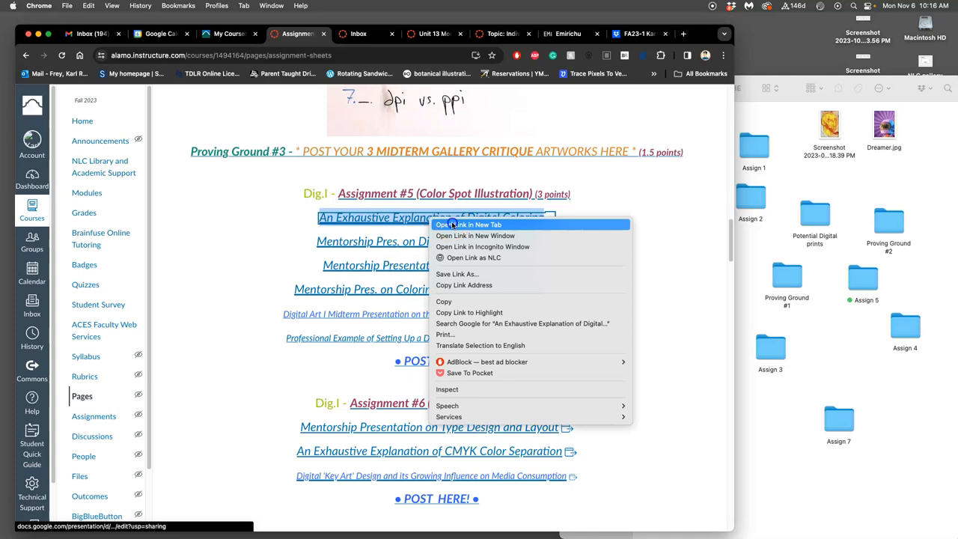
{"action": "left_click", "coordinate": [468, 224]}
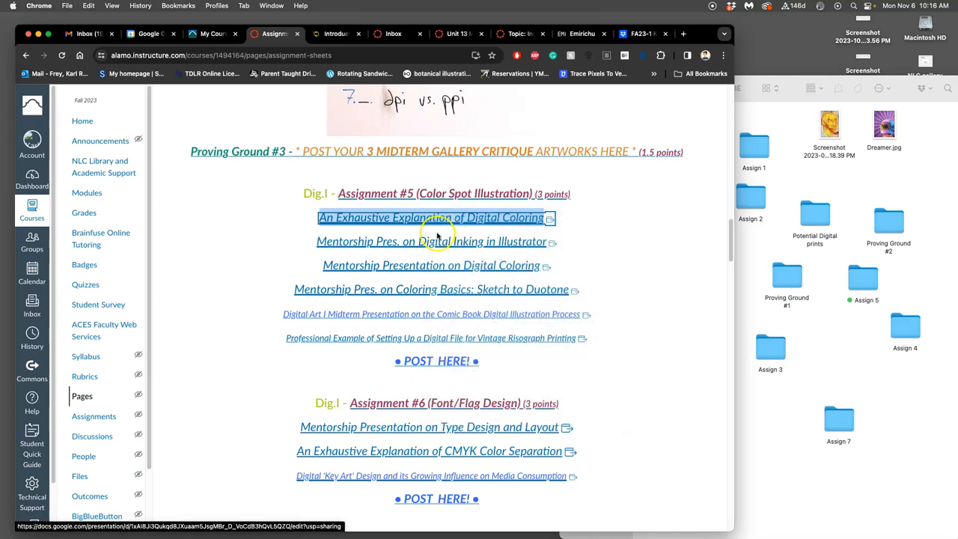
{"action": "mouse_move", "coordinate": [412, 299]}
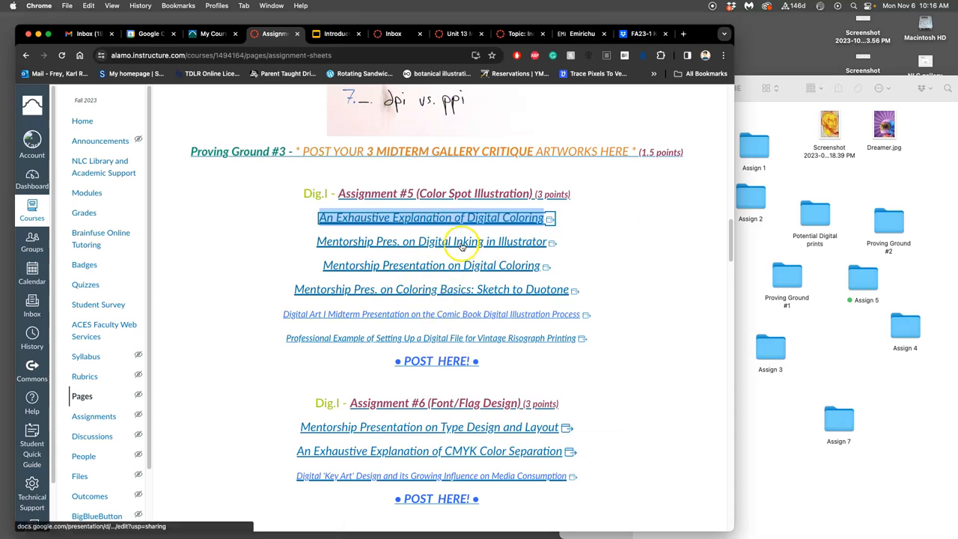
{"action": "mouse_move", "coordinate": [503, 273]}
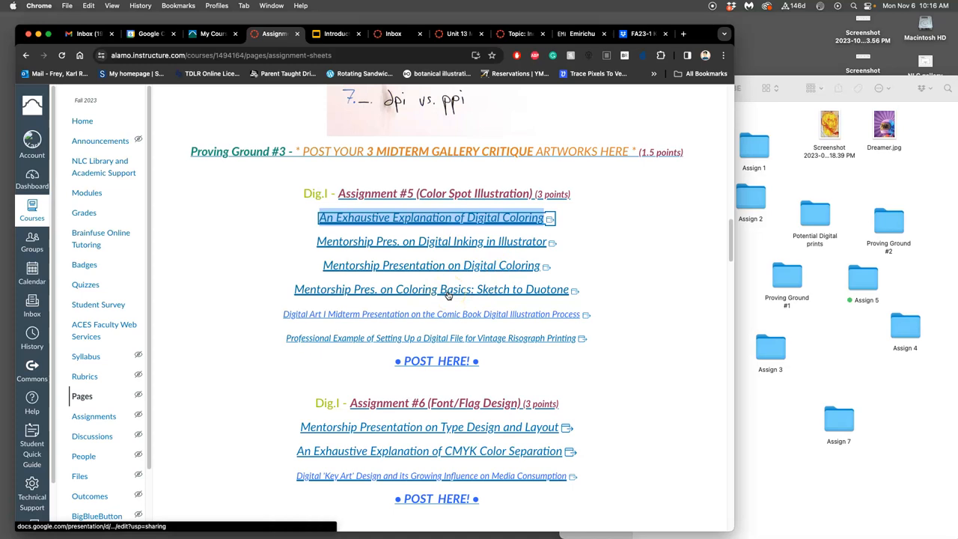
{"action": "right_click", "coordinate": [432, 289]}
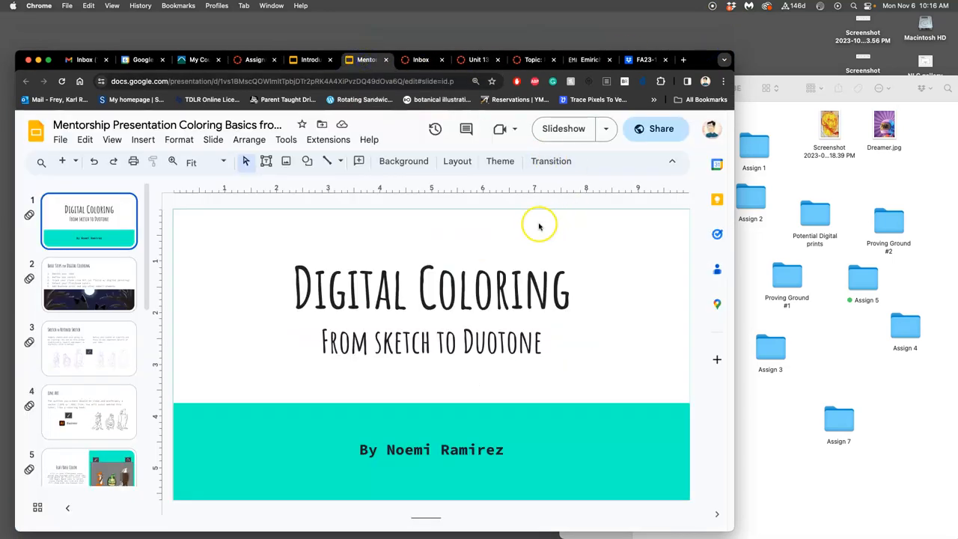
- View the Sketch to Refined Sketch slide, then the Line Art slide
{"action": "left_click", "coordinate": [89, 348]}
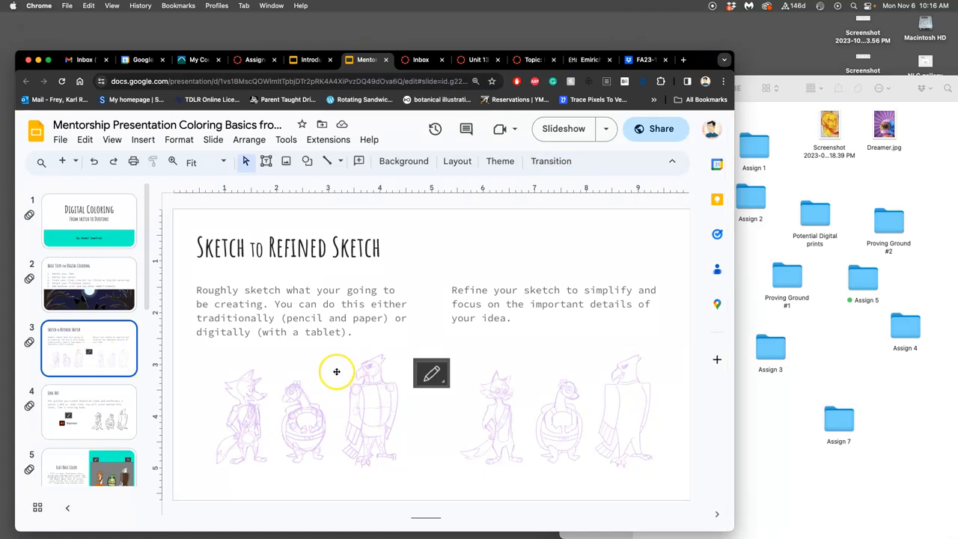
{"action": "mouse_move", "coordinate": [383, 348]}
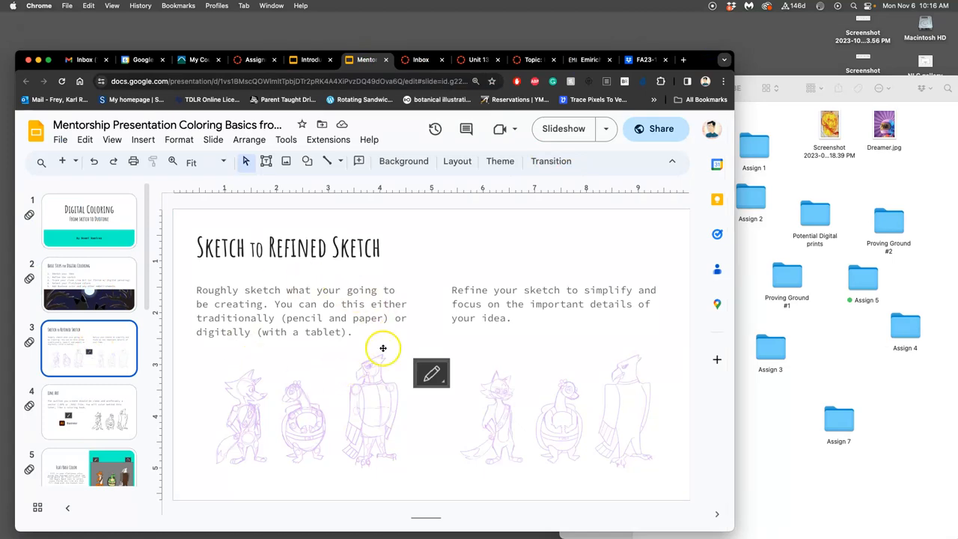
{"action": "mouse_move", "coordinate": [98, 404]}
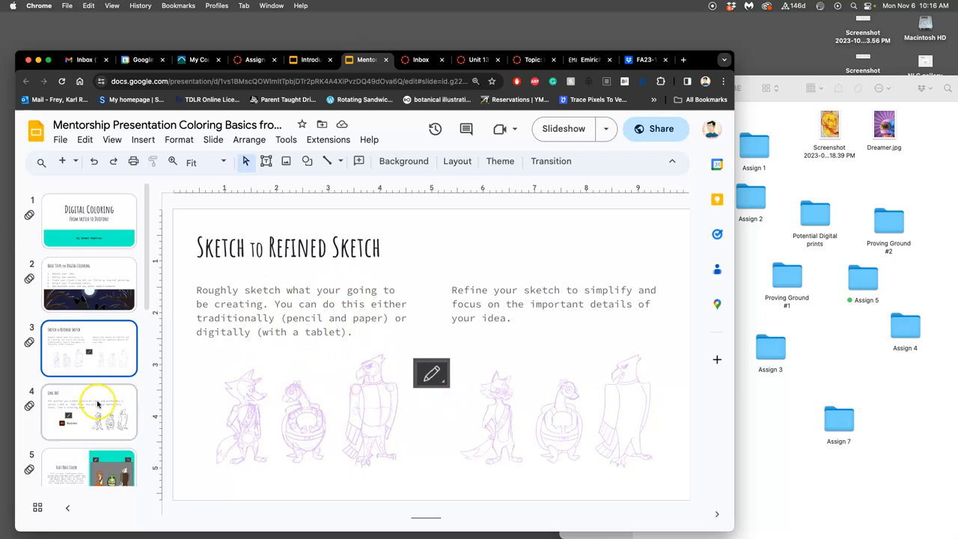
{"action": "left_click", "coordinate": [89, 411]}
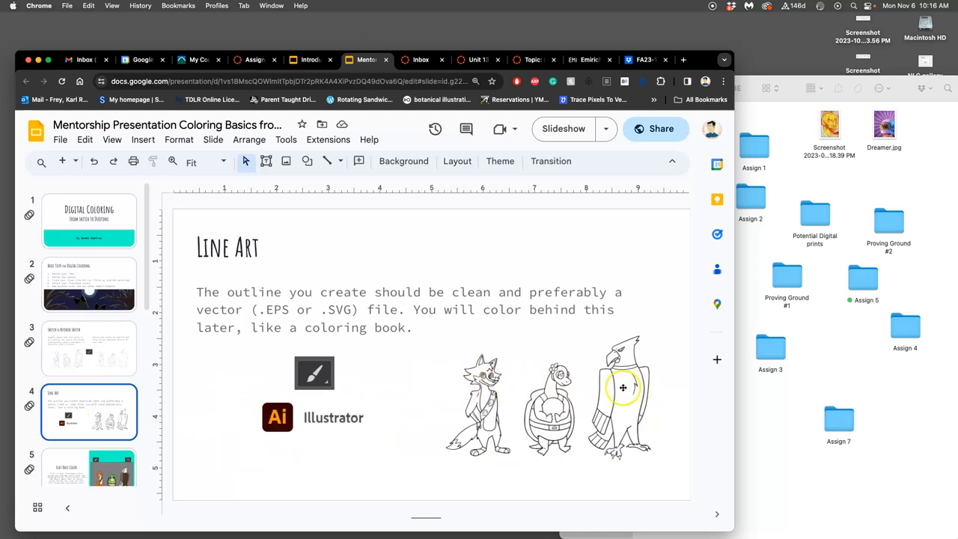
{"action": "mouse_move", "coordinate": [585, 392]}
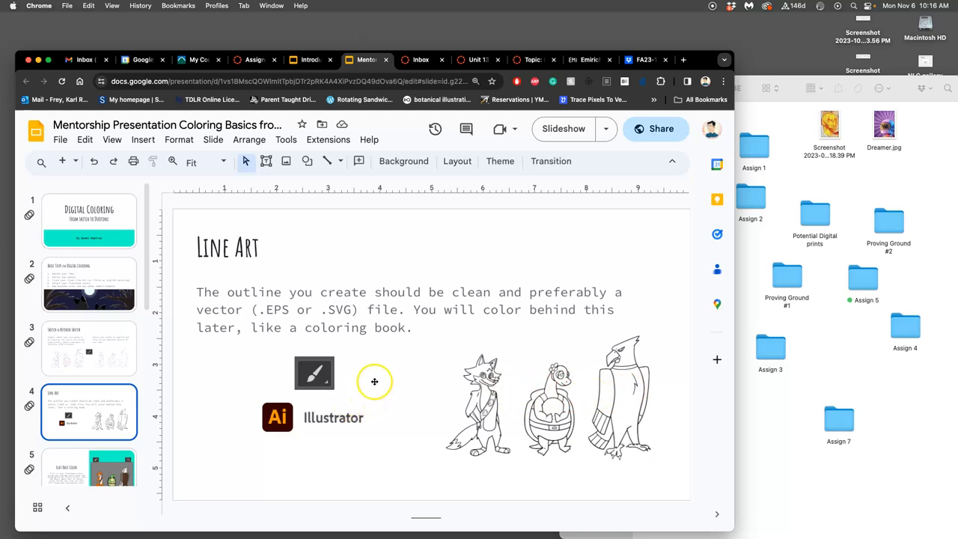
{"action": "mouse_move", "coordinate": [558, 405]}
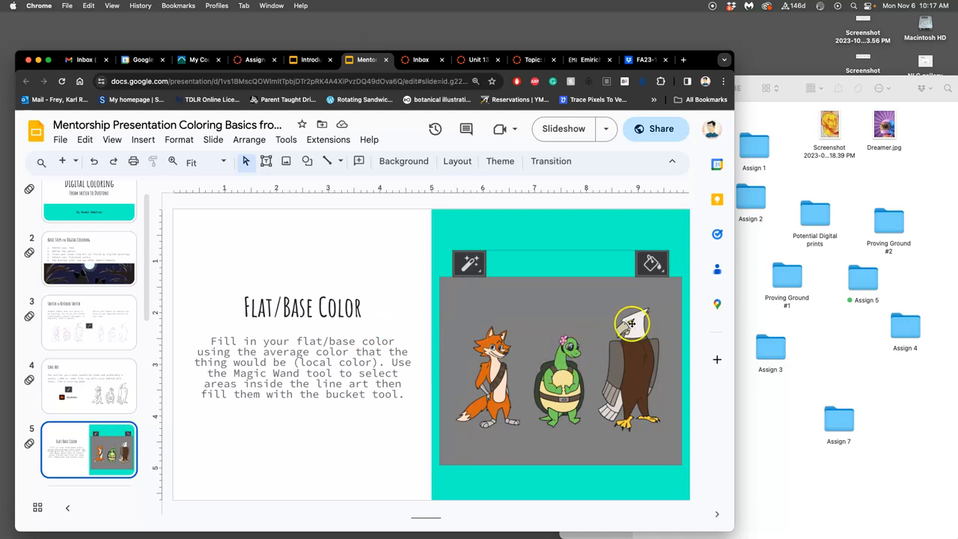
{"action": "mouse_move", "coordinate": [635, 356]}
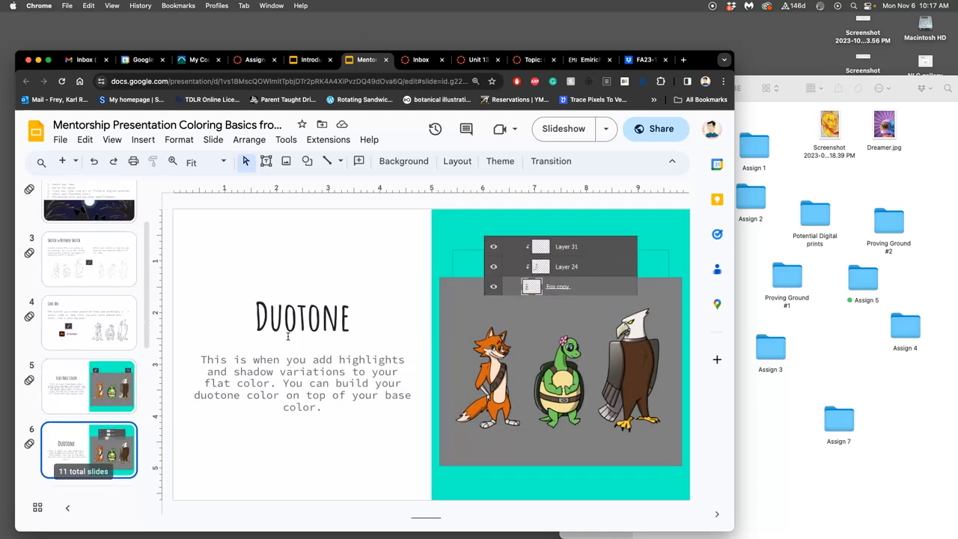
{"action": "mouse_move", "coordinate": [387, 311]}
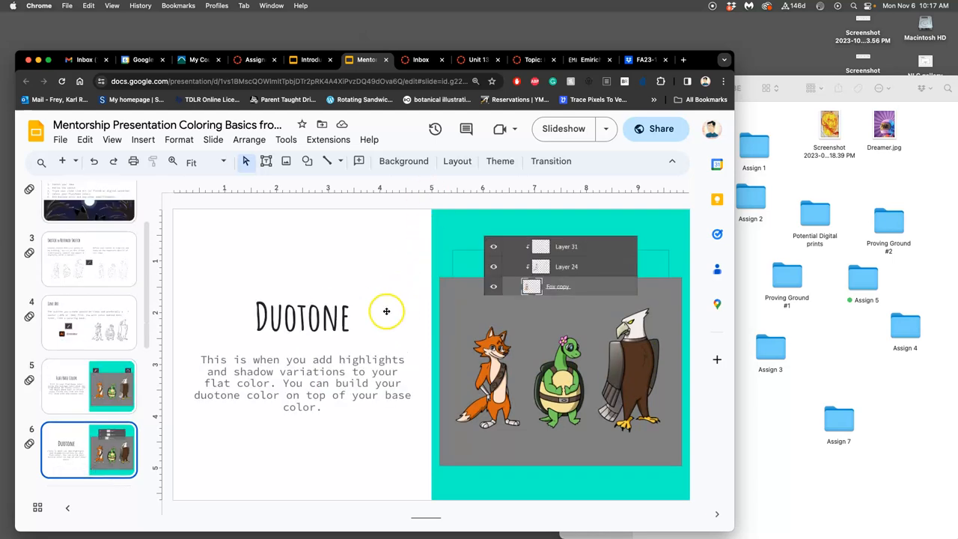
{"action": "mouse_move", "coordinate": [337, 343]}
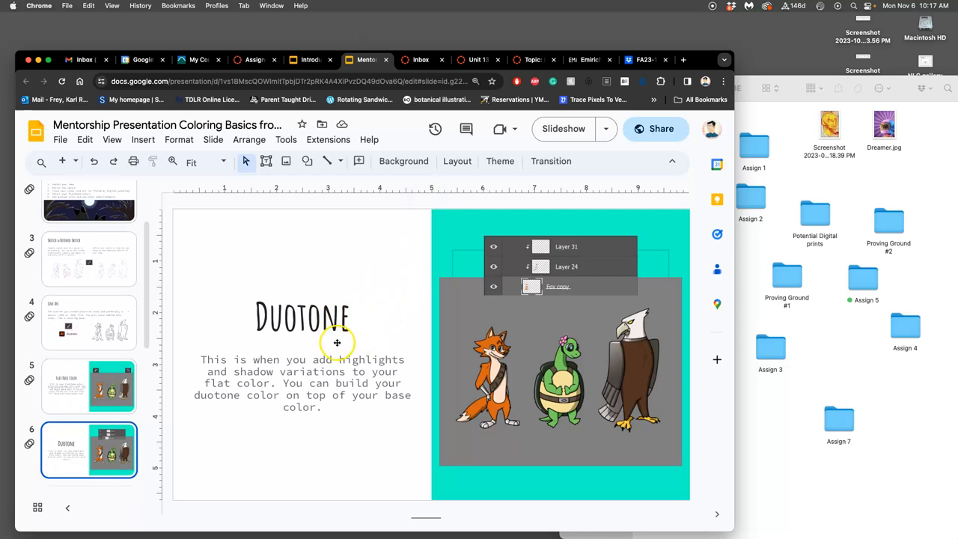
{"action": "mouse_move", "coordinate": [355, 347]}
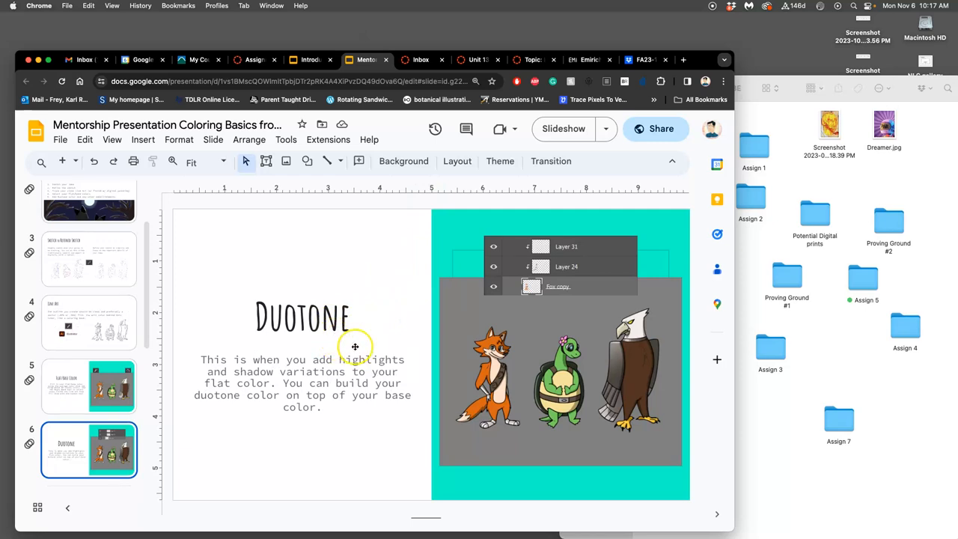
{"action": "mouse_move", "coordinate": [627, 358]}
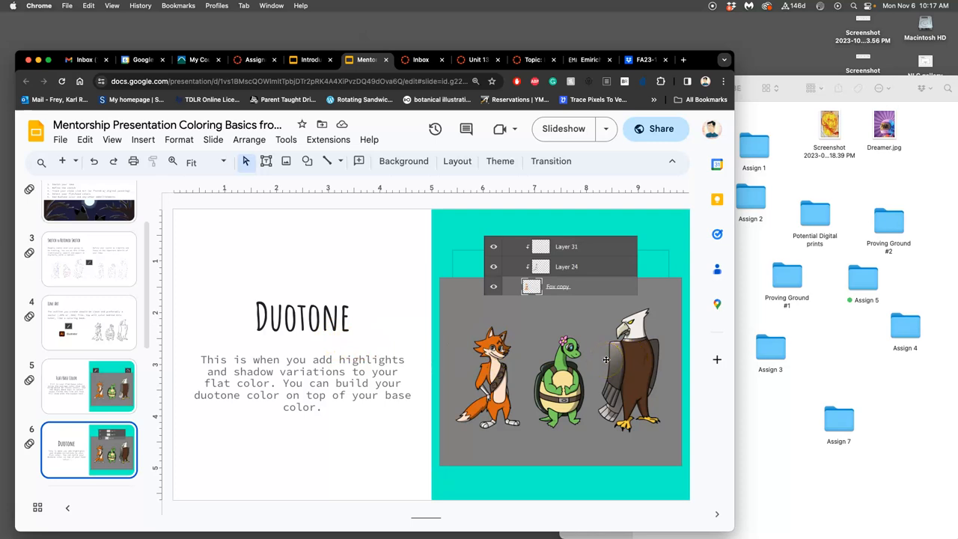
{"action": "mouse_move", "coordinate": [594, 356]}
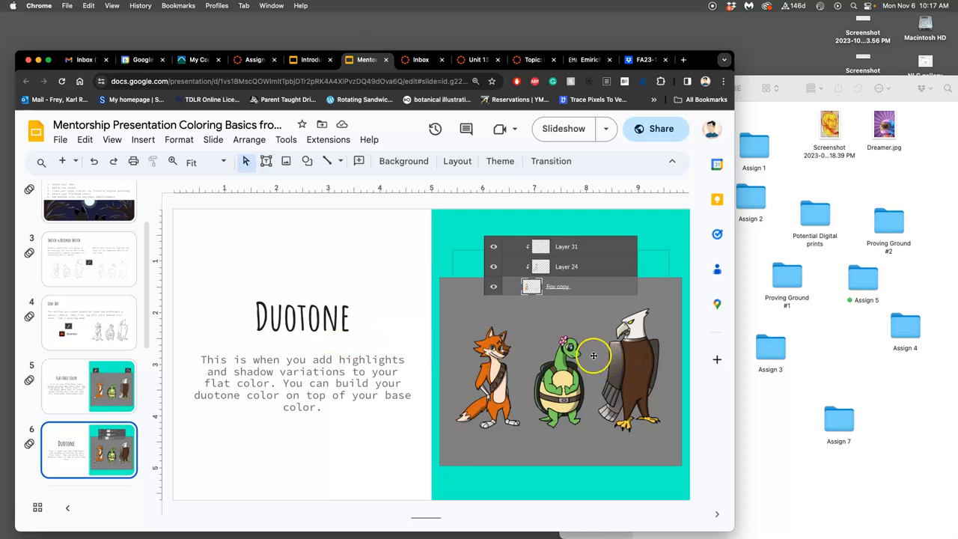
{"action": "mouse_move", "coordinate": [519, 392]}
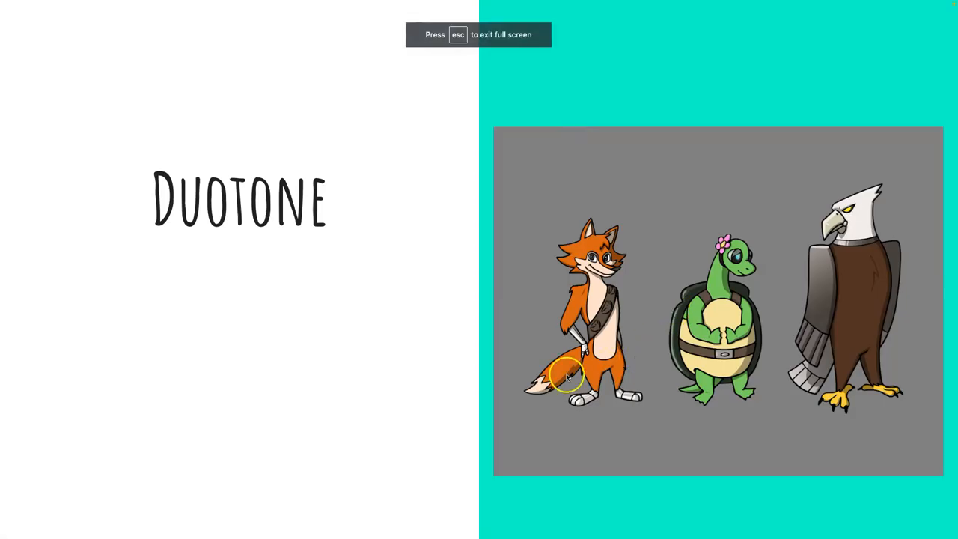
{"action": "mouse_move", "coordinate": [530, 389]}
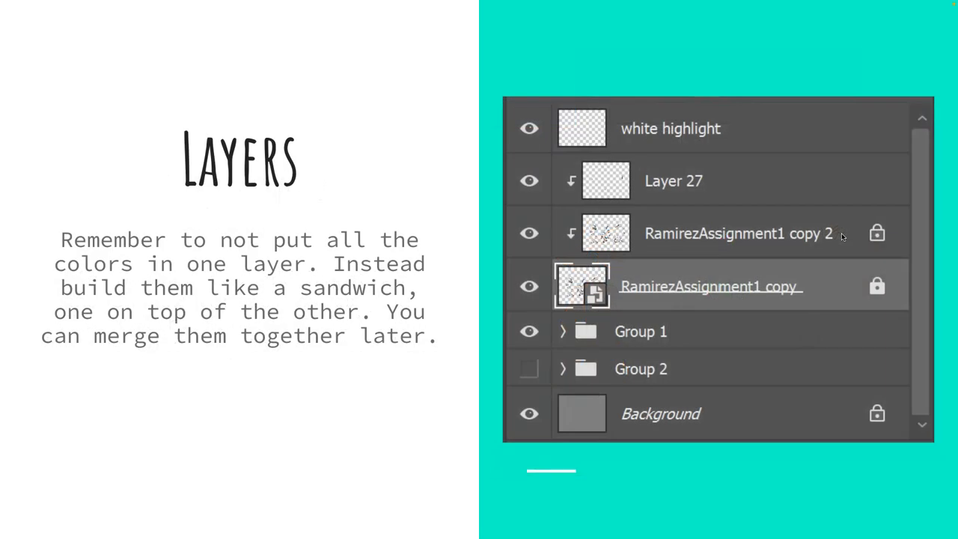
{"action": "mouse_move", "coordinate": [828, 287]}
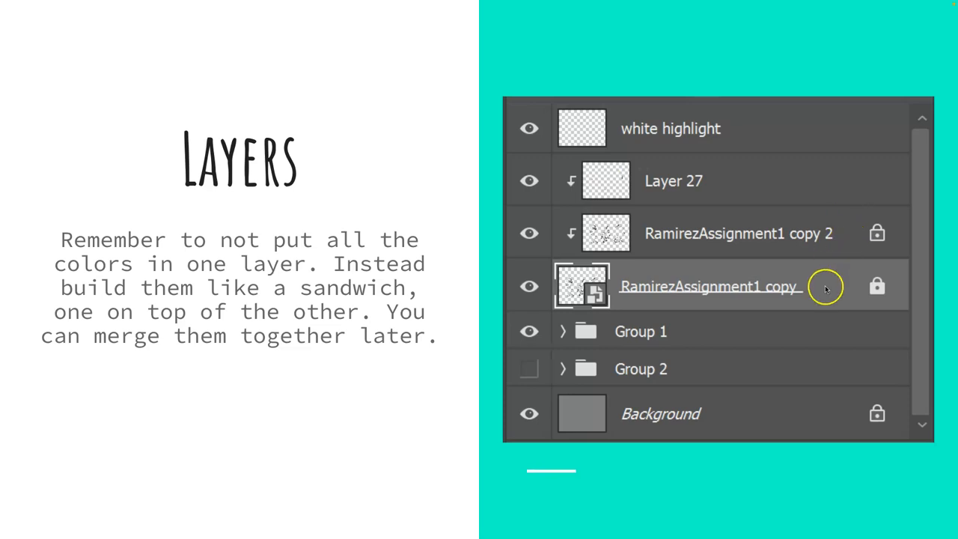
{"action": "mouse_move", "coordinate": [707, 330]}
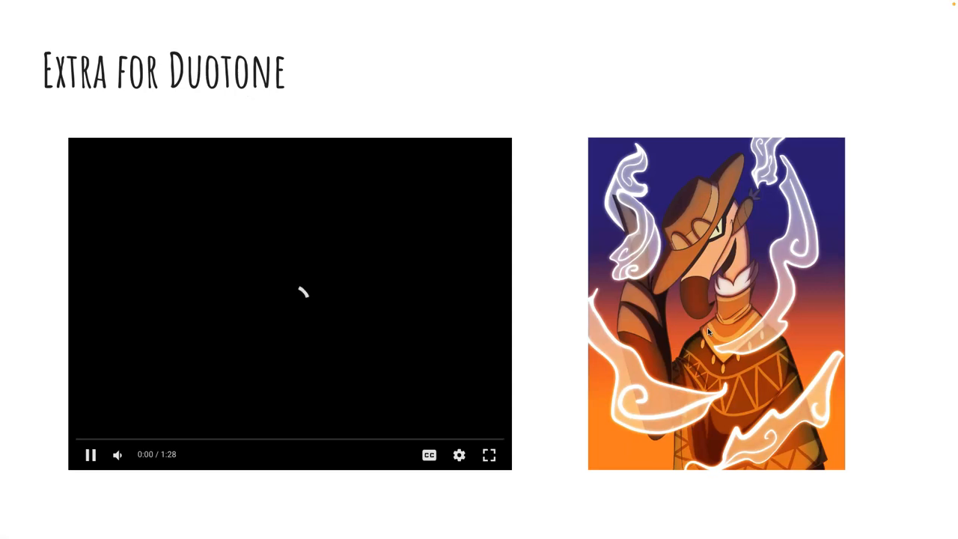
{"action": "mouse_move", "coordinate": [489, 454]}
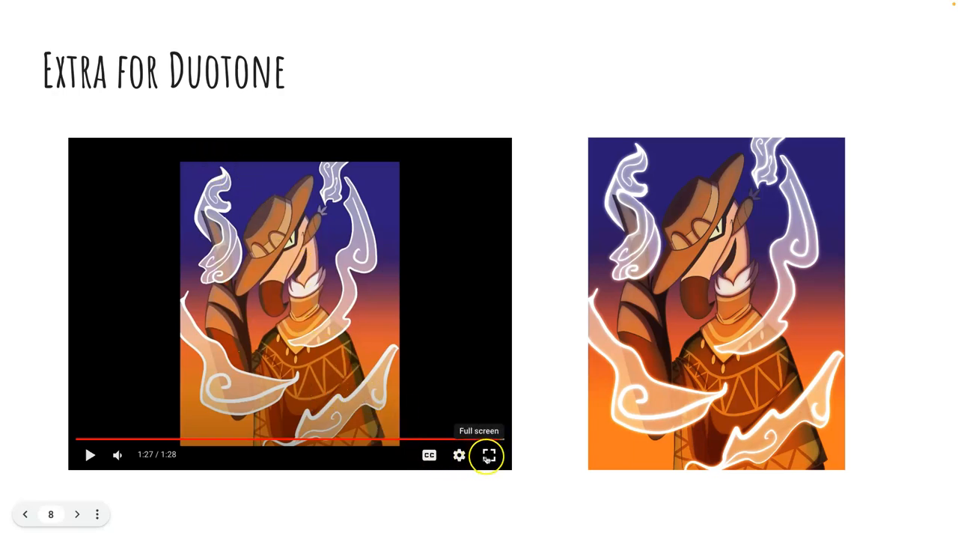
- Play the Extra for Duotone example video to its 1:27 end
{"action": "left_click", "coordinate": [488, 454]}
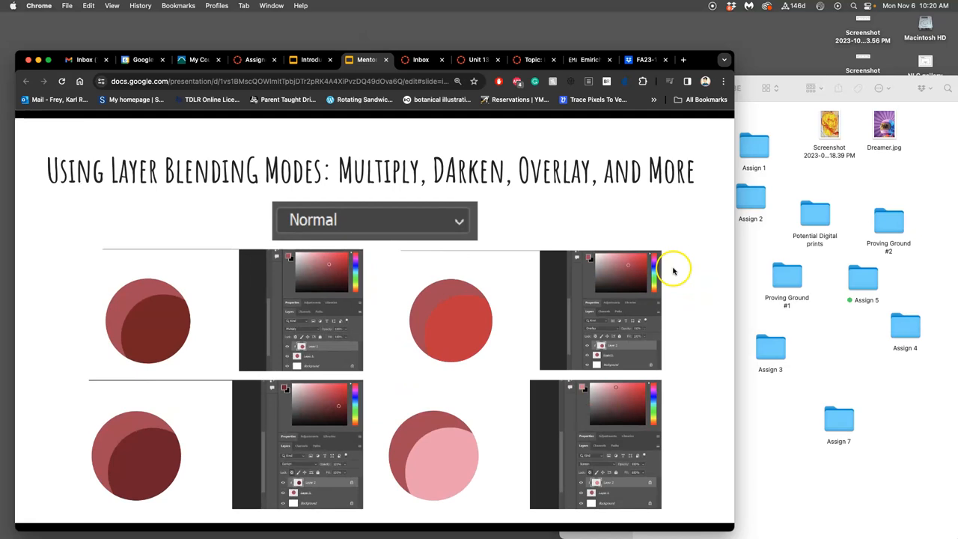
{"action": "mouse_move", "coordinate": [275, 356]}
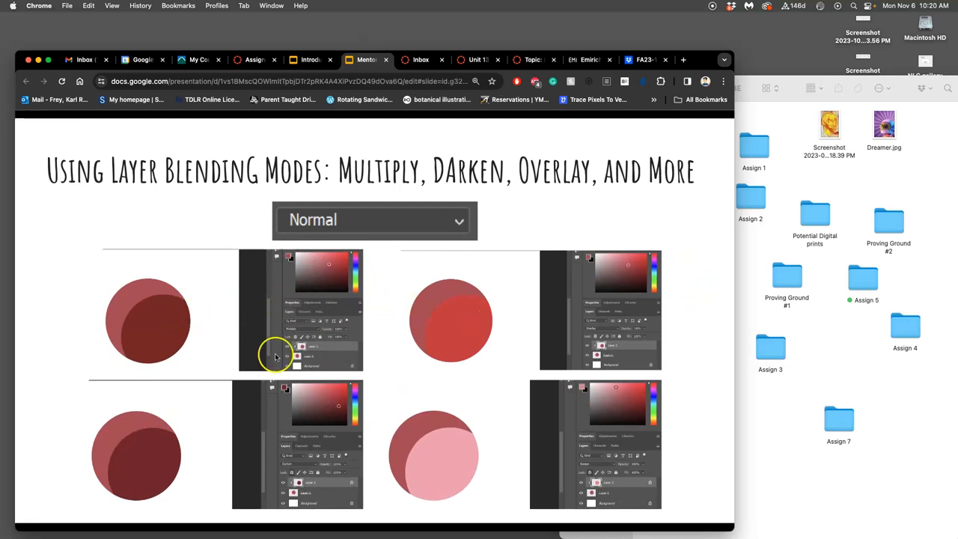
{"action": "mouse_move", "coordinate": [545, 391]}
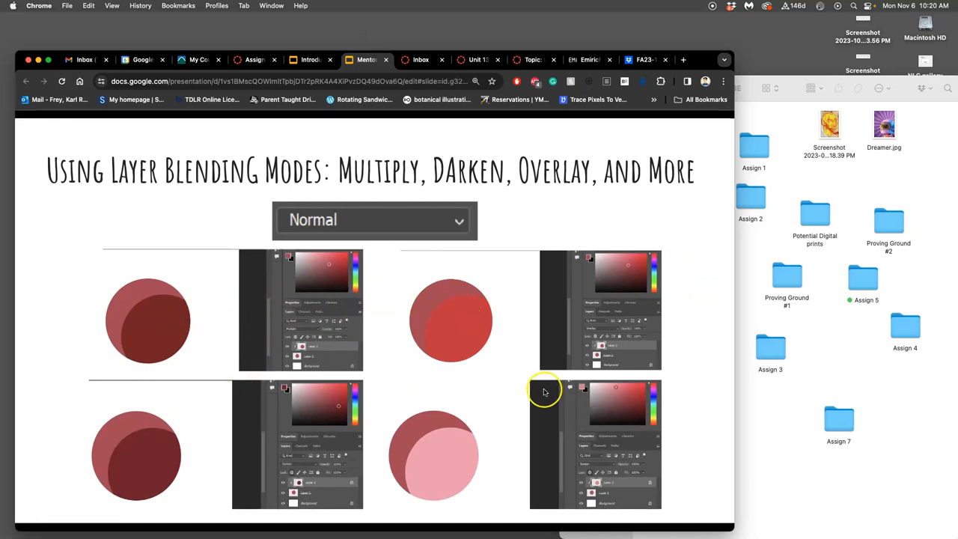
{"action": "mouse_move", "coordinate": [180, 299]}
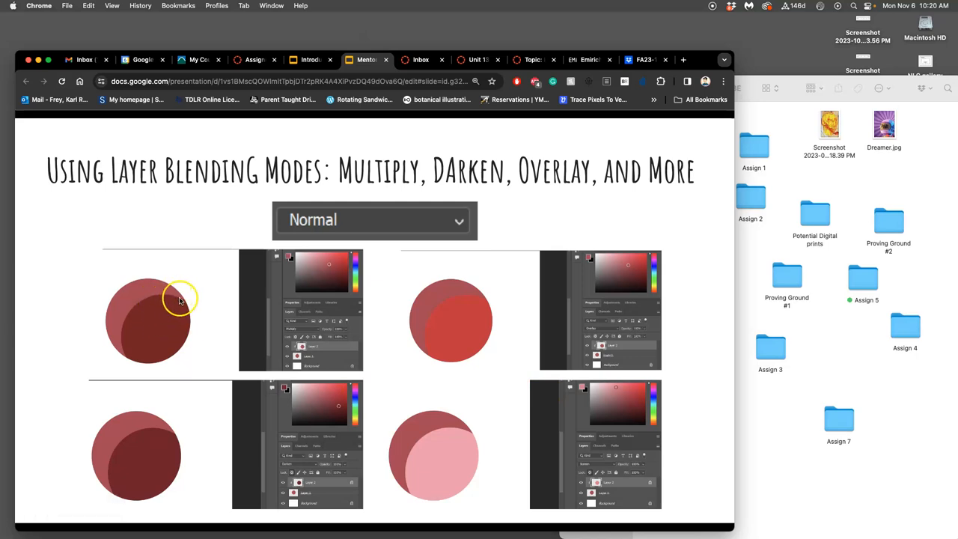
{"action": "mouse_move", "coordinate": [137, 349]}
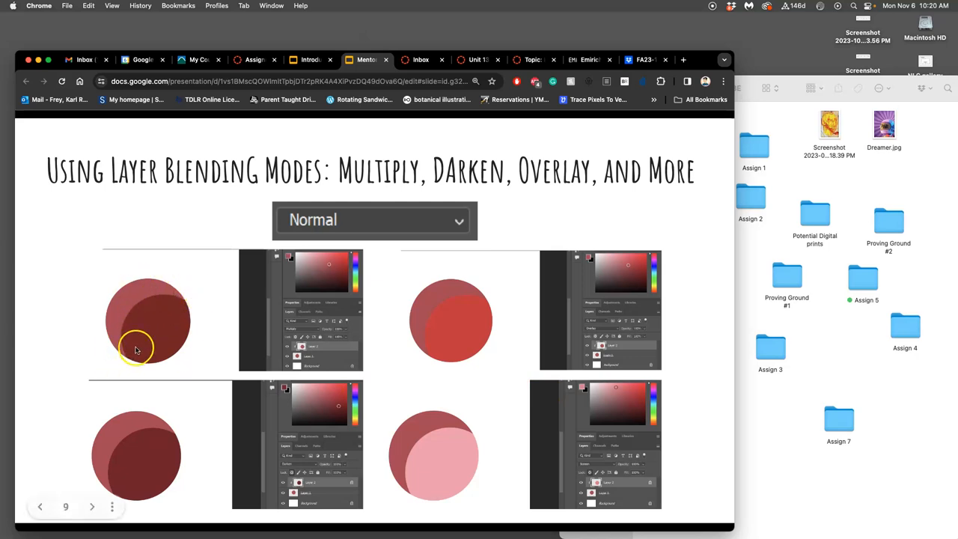
{"action": "mouse_move", "coordinate": [146, 340]}
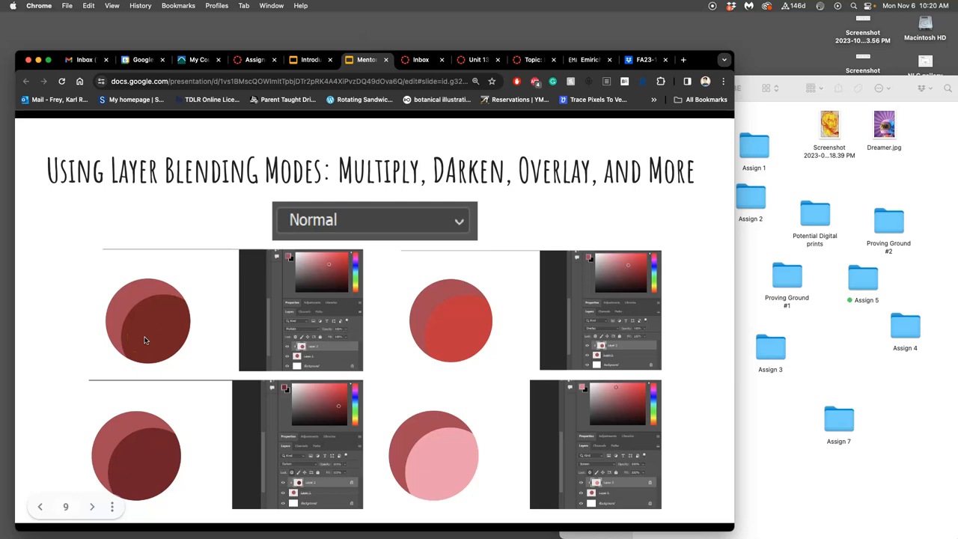
{"action": "mouse_move", "coordinate": [318, 292]}
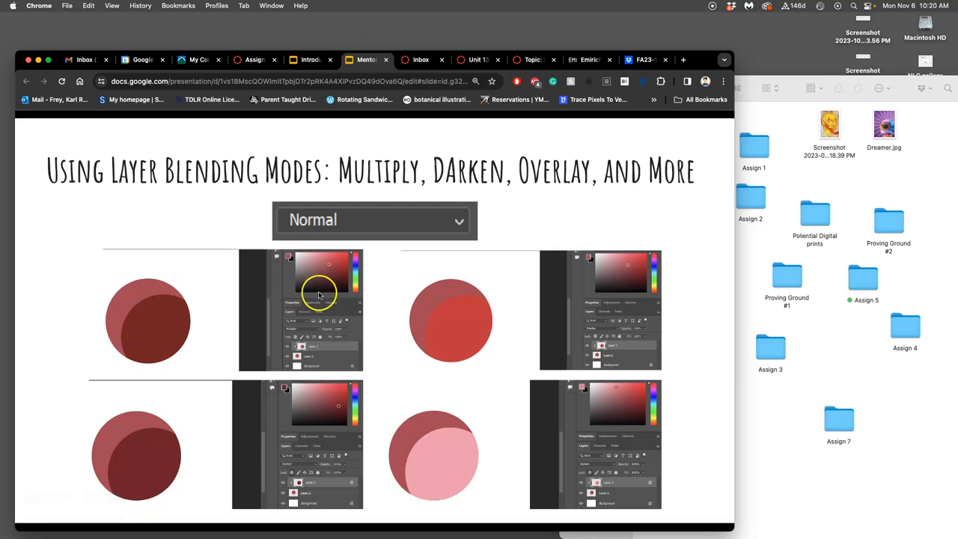
{"action": "mouse_move", "coordinate": [470, 181]}
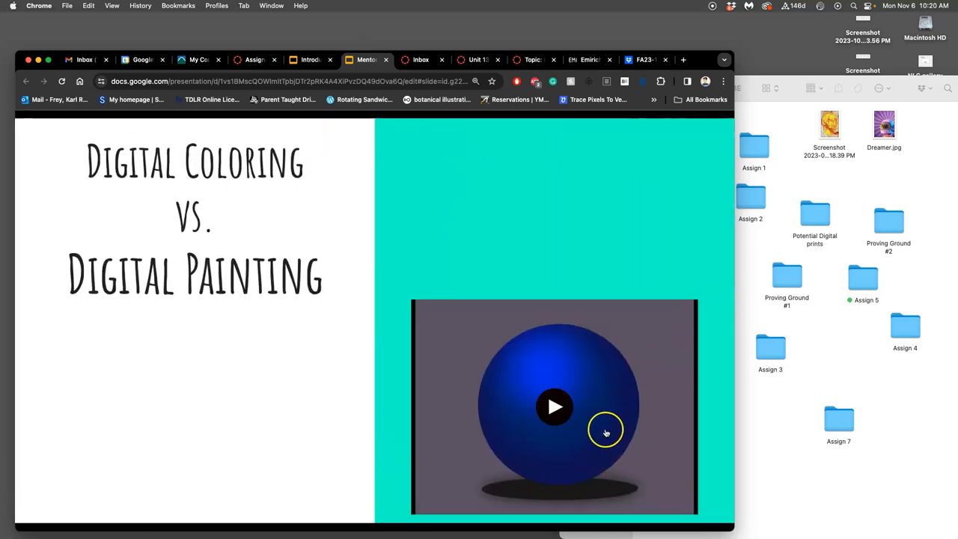
- Play the sphere video, then advance to the Thank you!! slide
{"action": "left_click", "coordinate": [555, 406]}
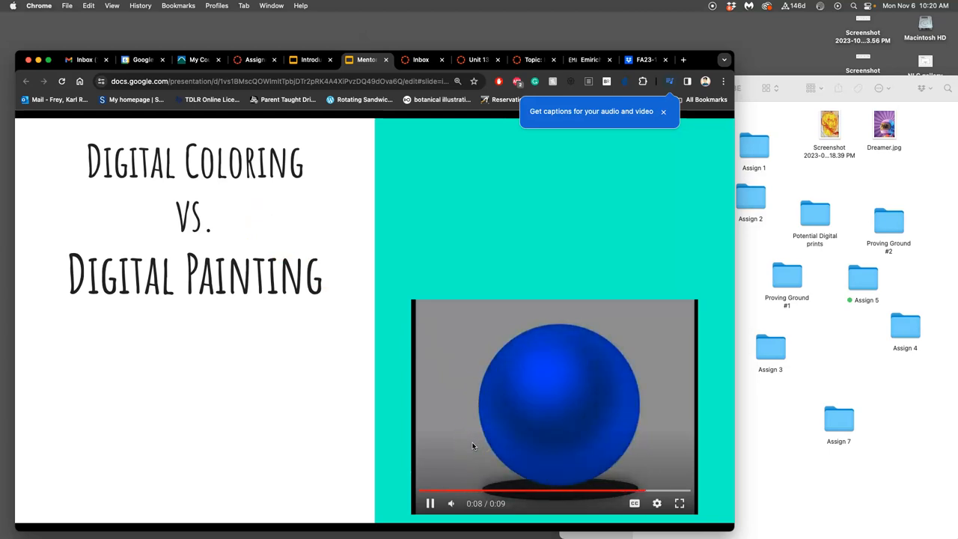
{"action": "left_click", "coordinate": [554, 404]}
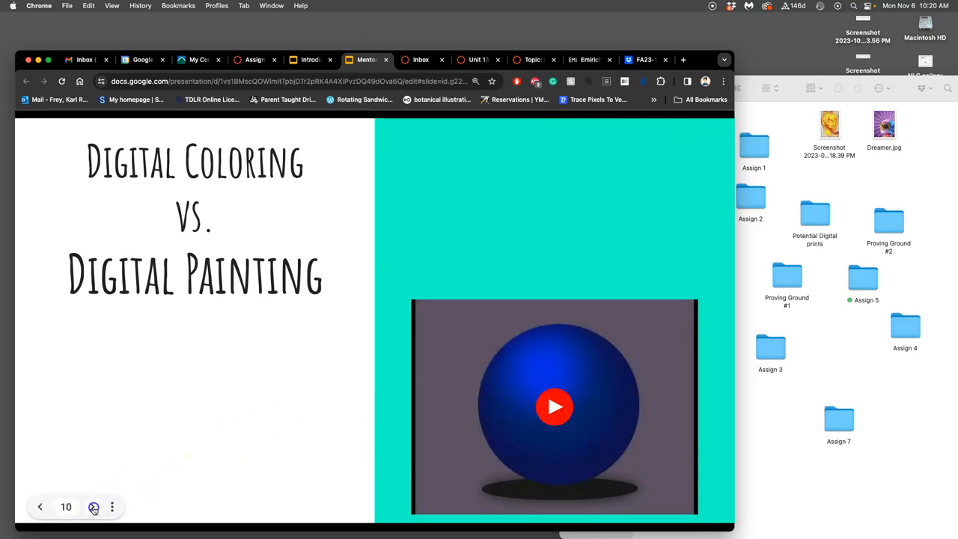
{"action": "left_click", "coordinate": [554, 406]}
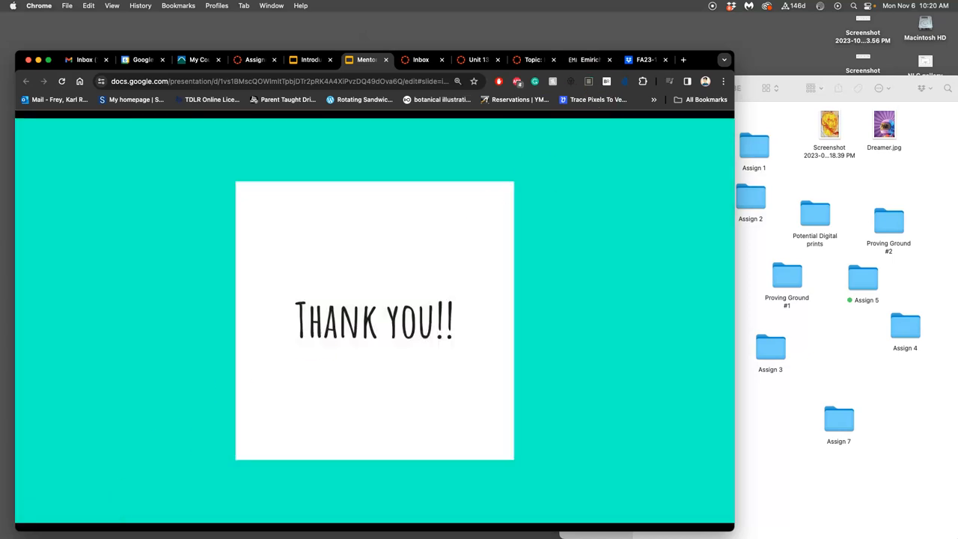
- In the Introduction to Digital Coloring deck, view slide 14, then the Flatting slide
{"action": "left_click", "coordinate": [329, 59]}
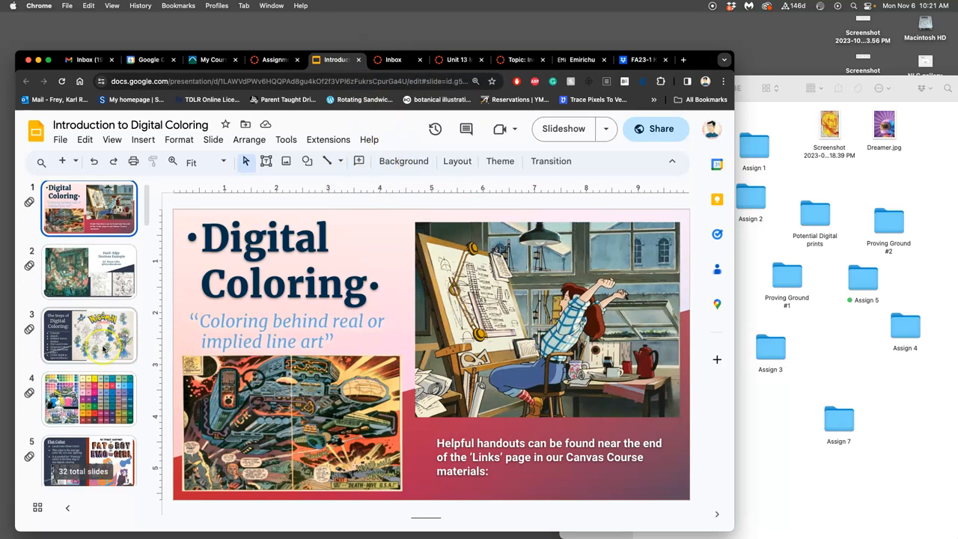
{"action": "scroll", "scroll_direction": "down", "scroll_amount": 3}
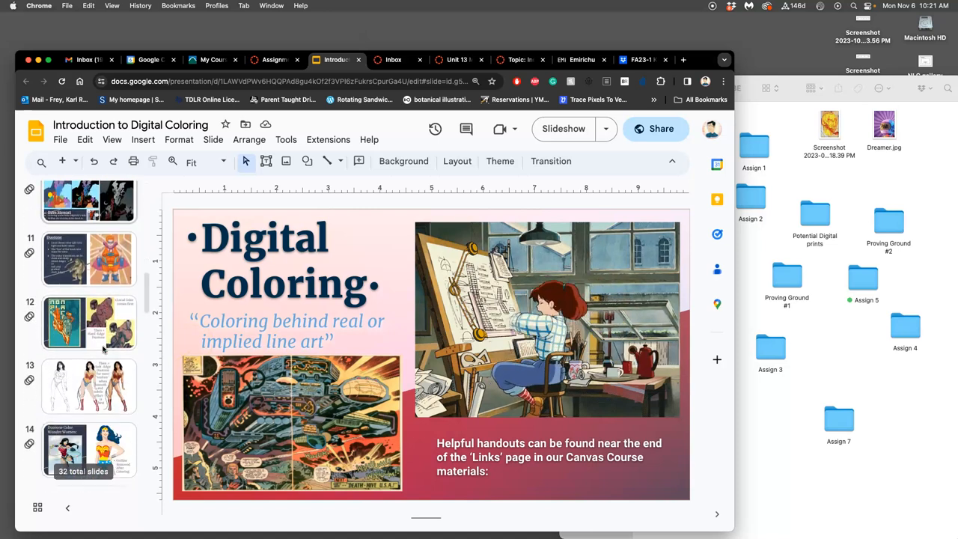
{"action": "left_click", "coordinate": [88, 386]}
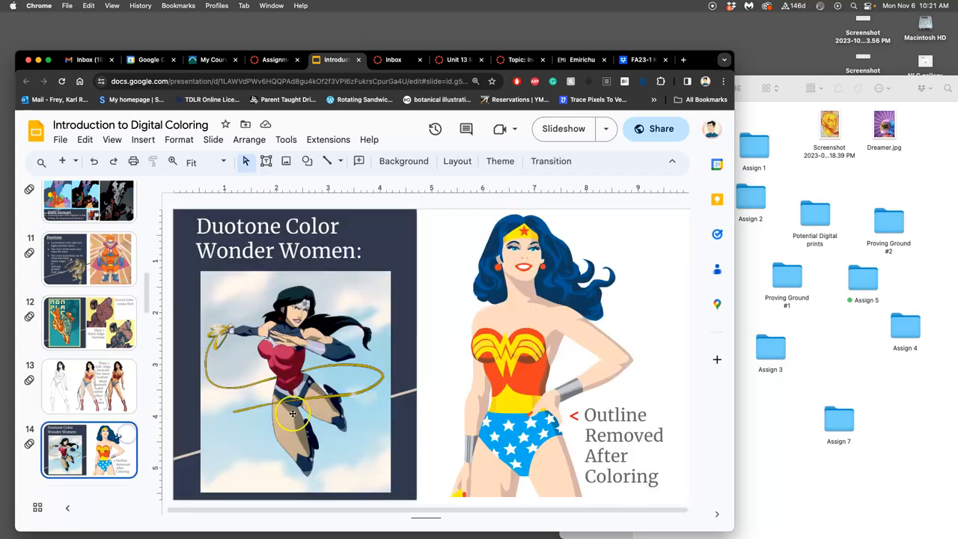
{"action": "scroll", "scroll_direction": "up", "scroll_amount": 3}
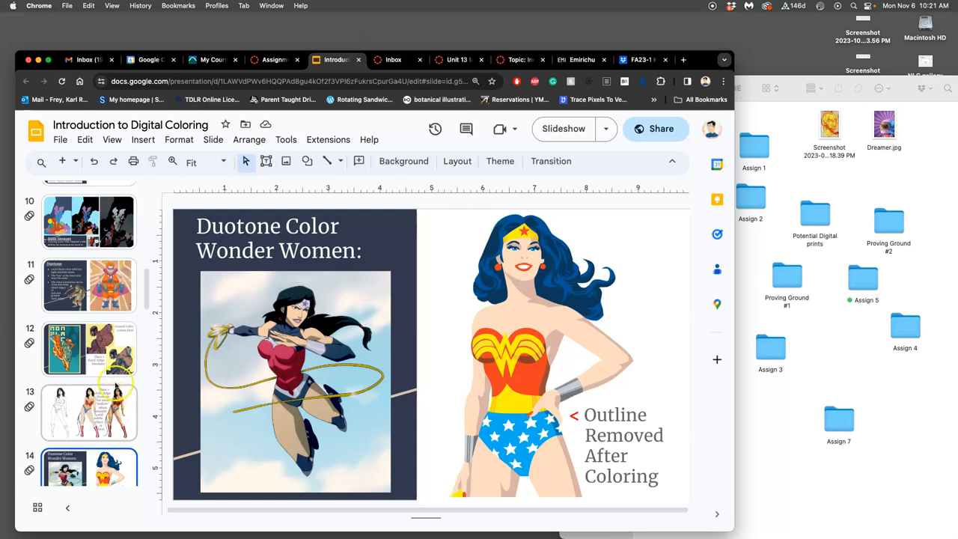
{"action": "scroll", "scroll_direction": "up", "scroll_amount": 3}
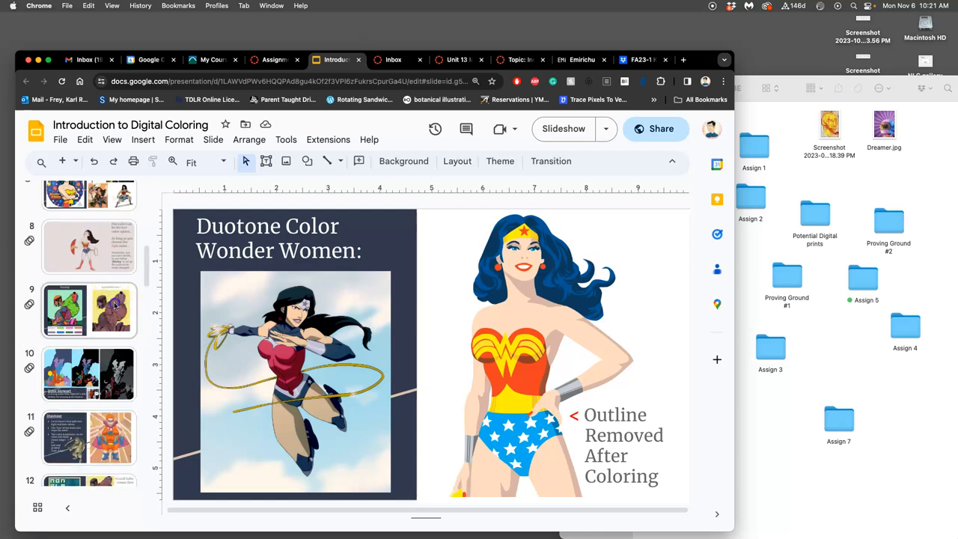
{"action": "left_click", "coordinate": [89, 310]}
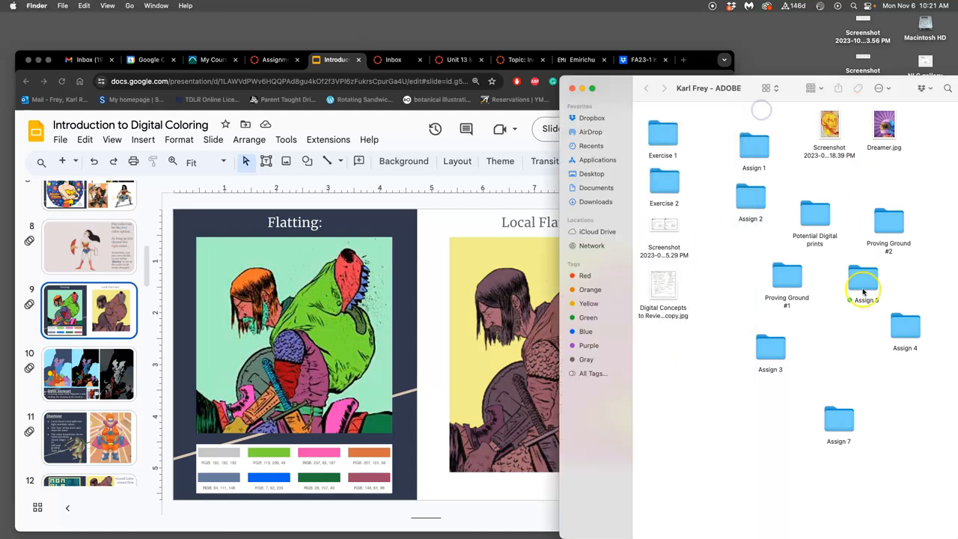
- Open the Assign 5 folder and the Manticore Spot Illustration PSD
{"action": "double_click", "coordinate": [863, 281]}
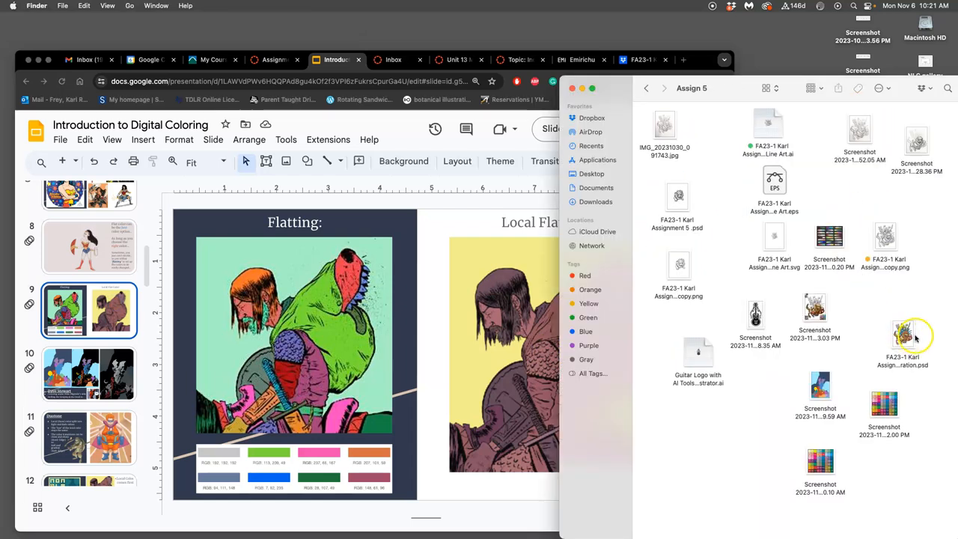
{"action": "left_click", "coordinate": [904, 336]}
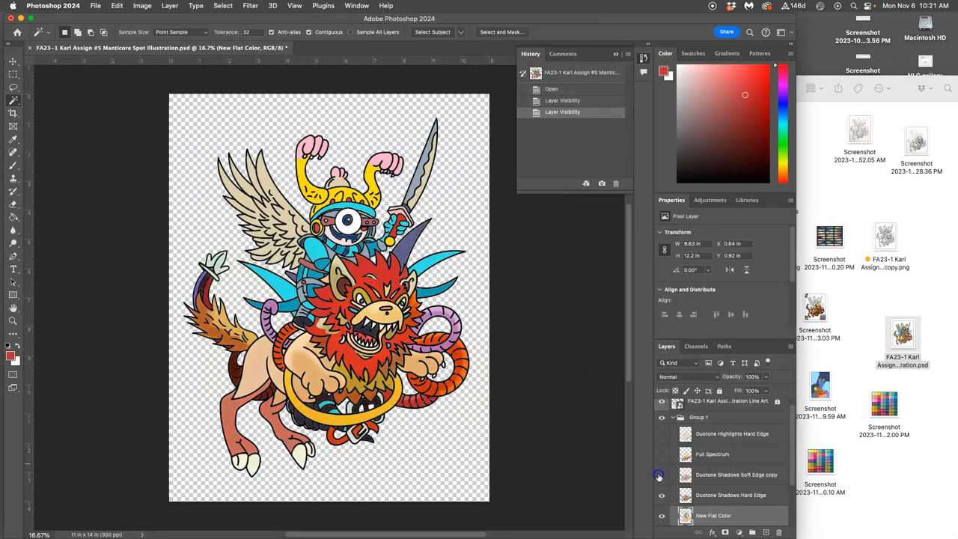
- Hide New Flat Color and a shadow layer, show Blank White, and select it
{"action": "left_click", "coordinate": [662, 476]}
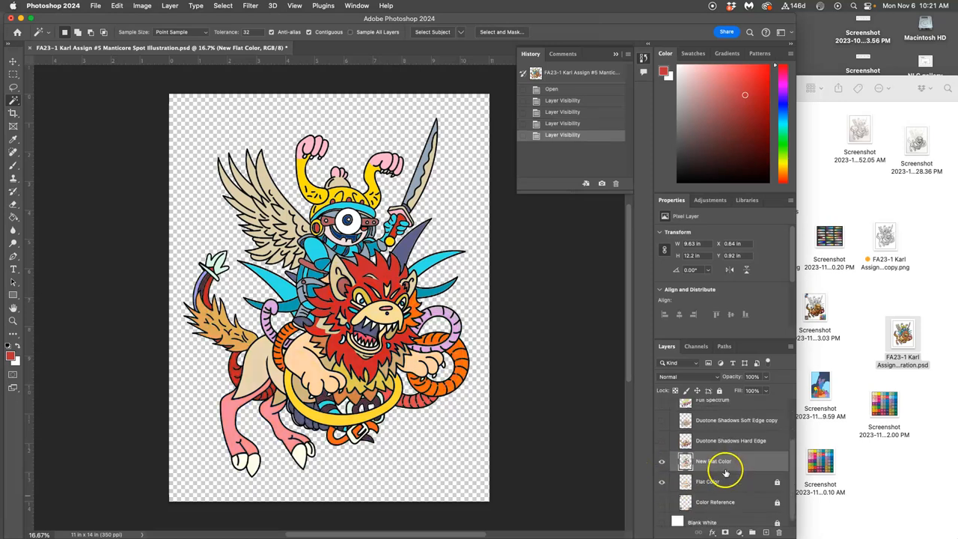
{"action": "left_click", "coordinate": [661, 460]}
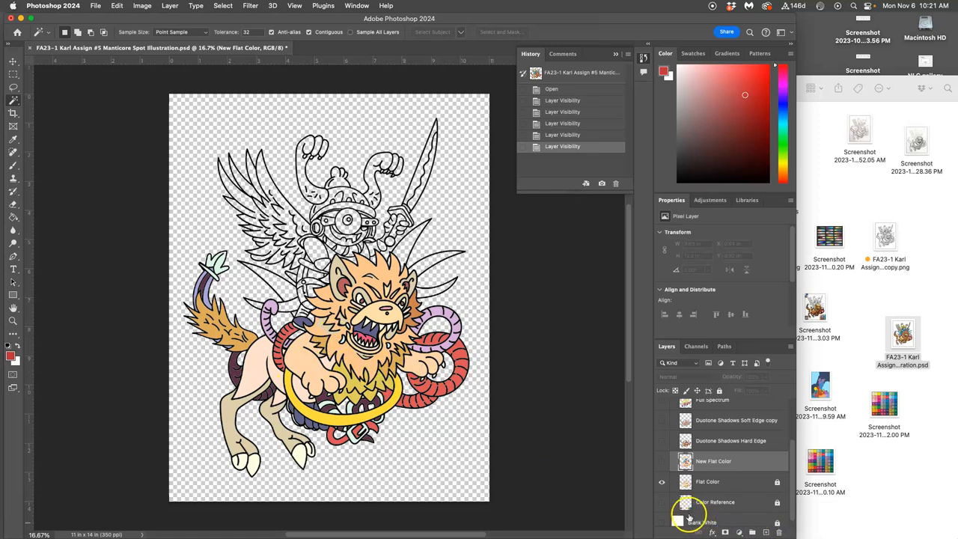
{"action": "left_click", "coordinate": [662, 515]}
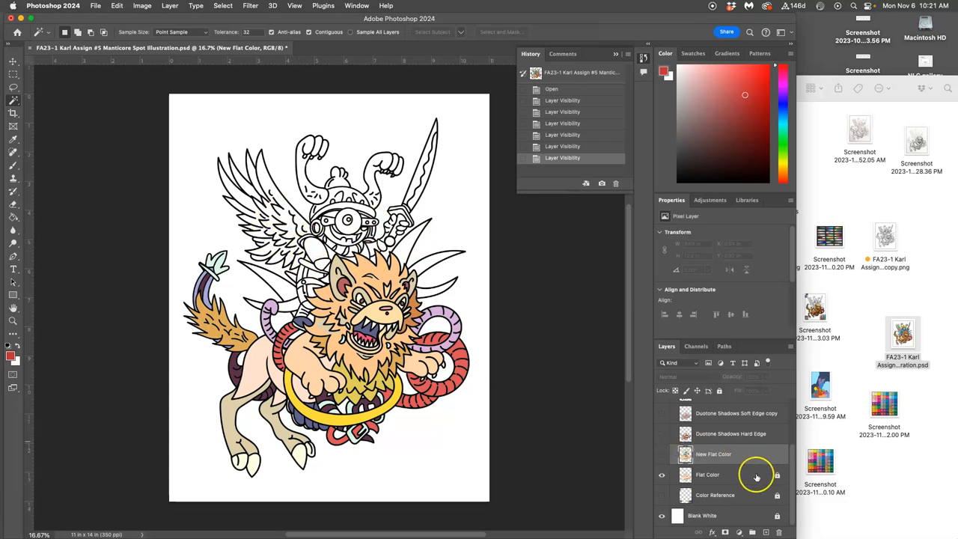
{"action": "left_click", "coordinate": [702, 516]}
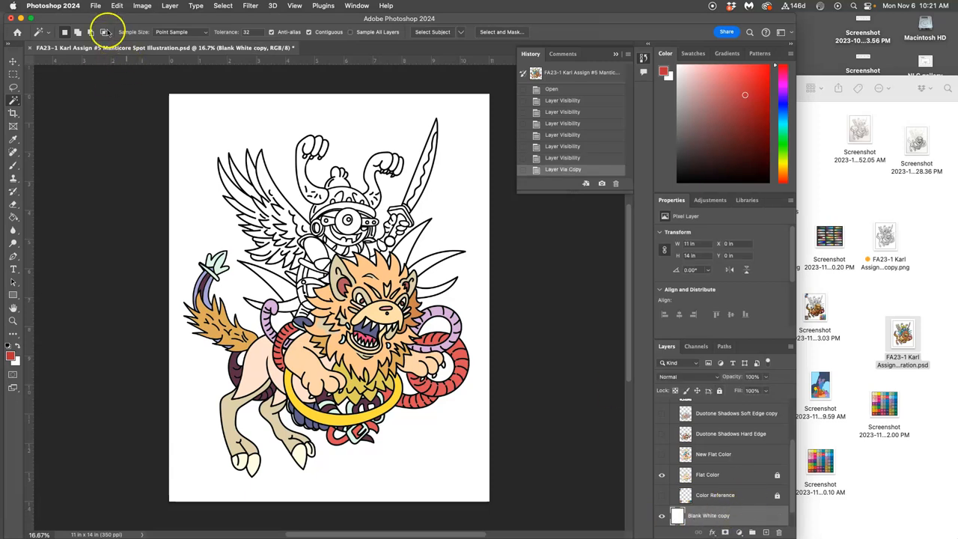
- Fill the Blank White copy with 50% Gray and show New Flat Color again
{"action": "left_click", "coordinate": [116, 5]}
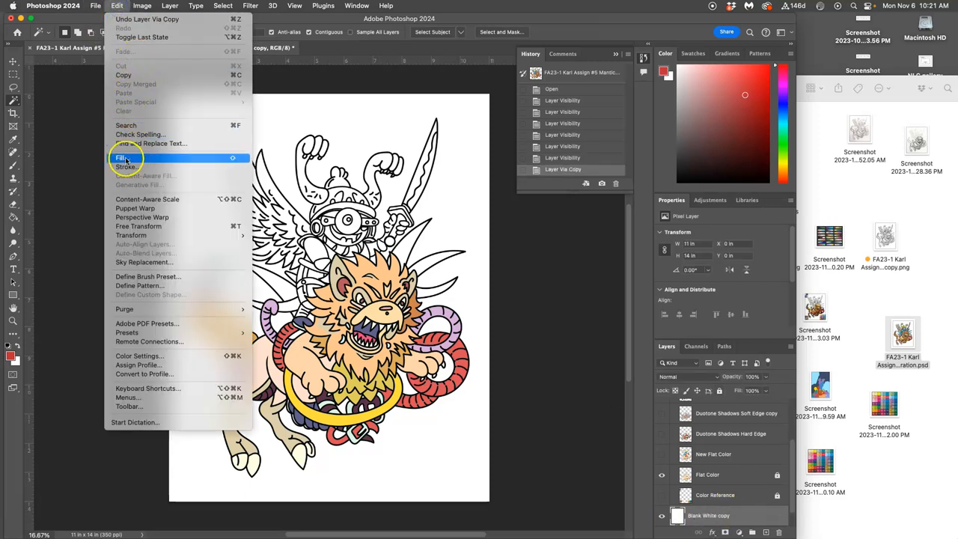
{"action": "left_click", "coordinate": [122, 158]}
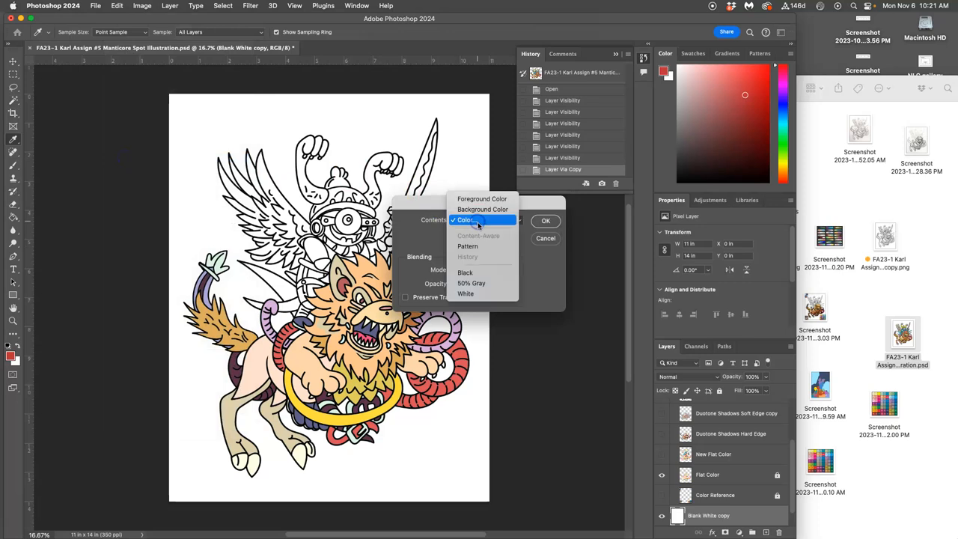
{"action": "left_click", "coordinate": [471, 284]}
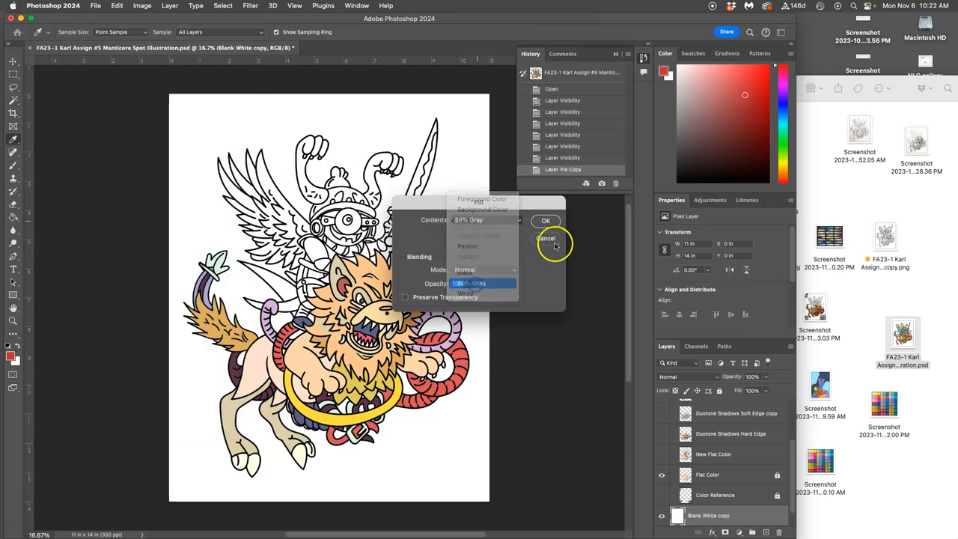
{"action": "left_click", "coordinate": [546, 220]}
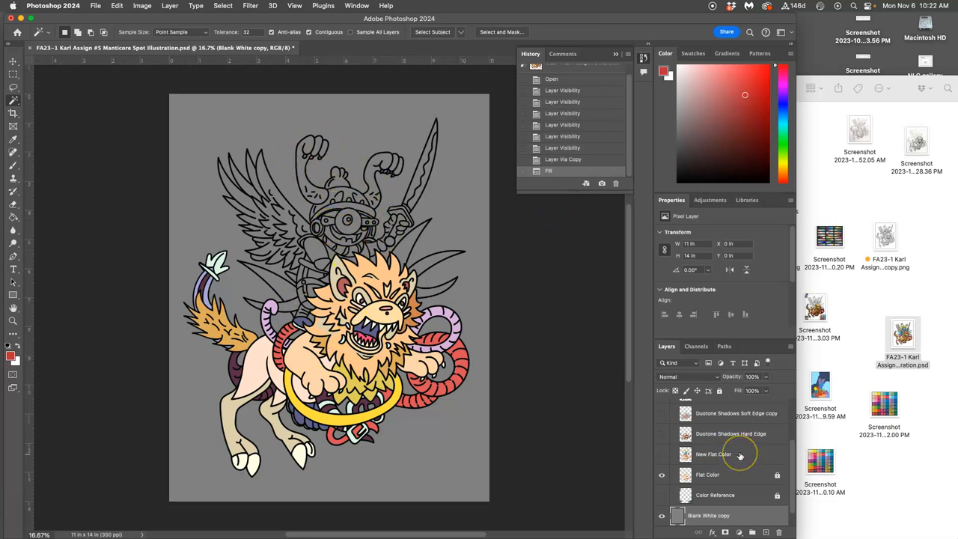
{"action": "left_click", "coordinate": [662, 454]}
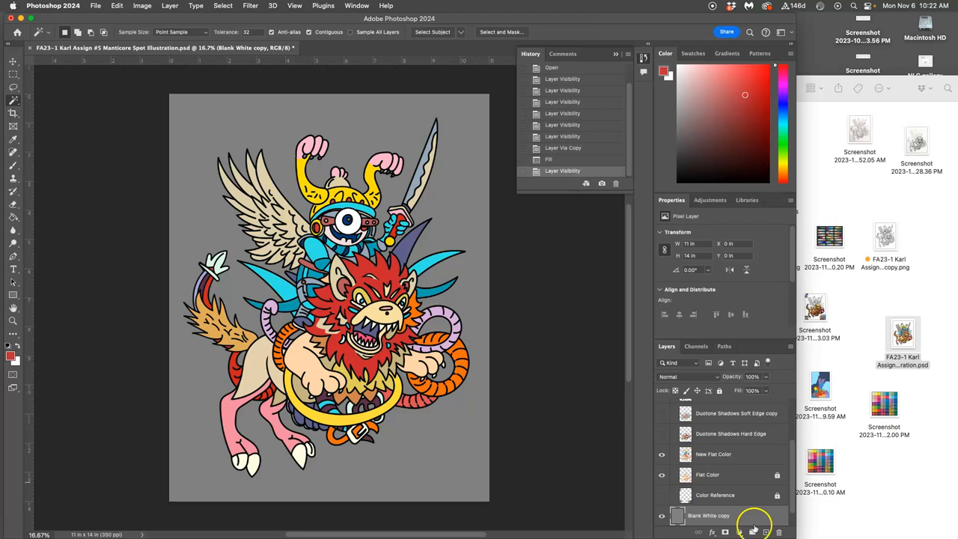
- Hide and re-show the gray Blank White copy to compare against white
{"action": "left_click", "coordinate": [662, 516]}
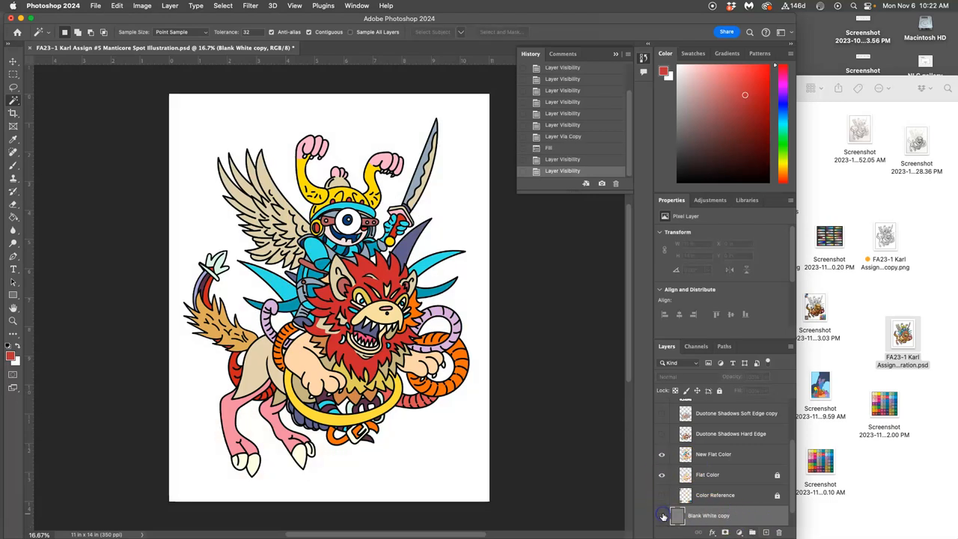
{"action": "left_click", "coordinate": [661, 516]}
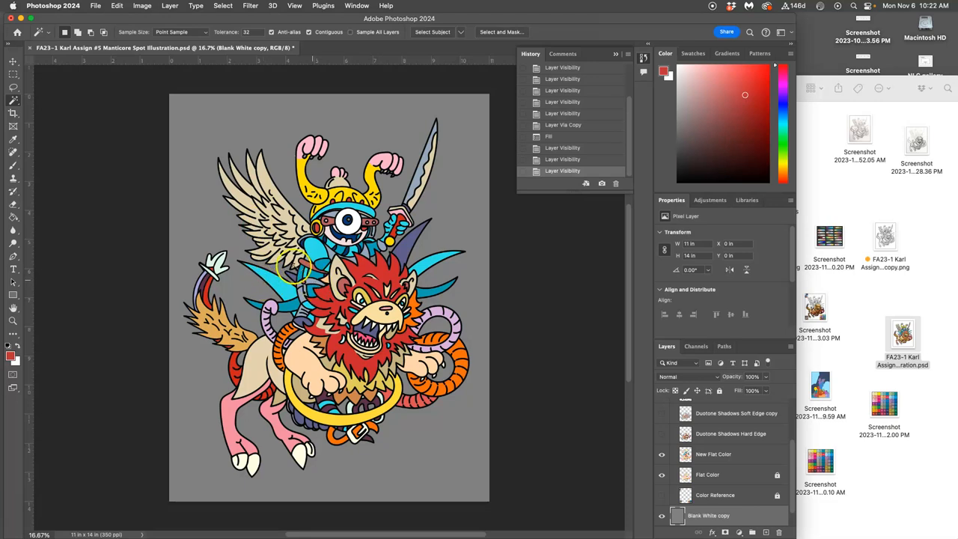
{"action": "mouse_move", "coordinate": [754, 461]}
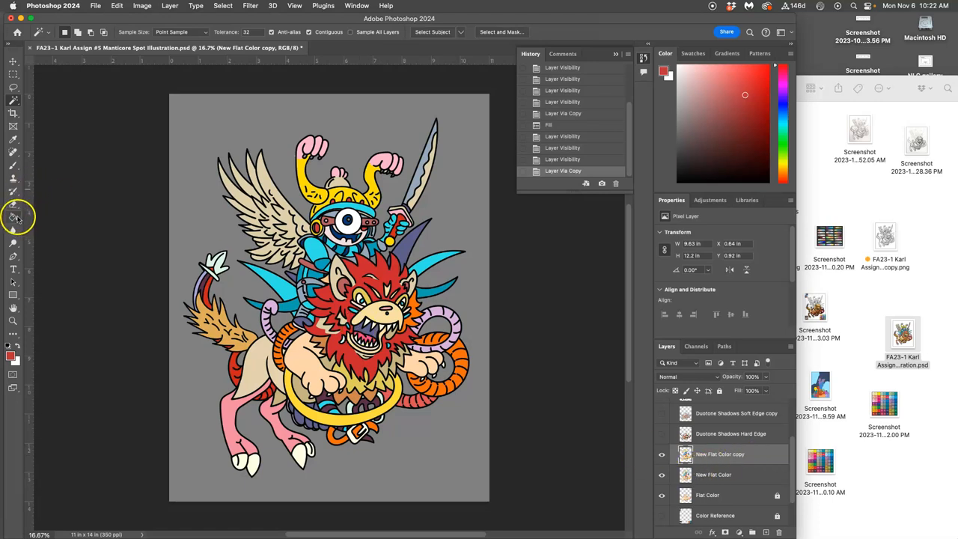
- Paint Bucket the mane brown and fill another area with a palette-sampled colour
{"action": "left_click", "coordinate": [13, 217]}
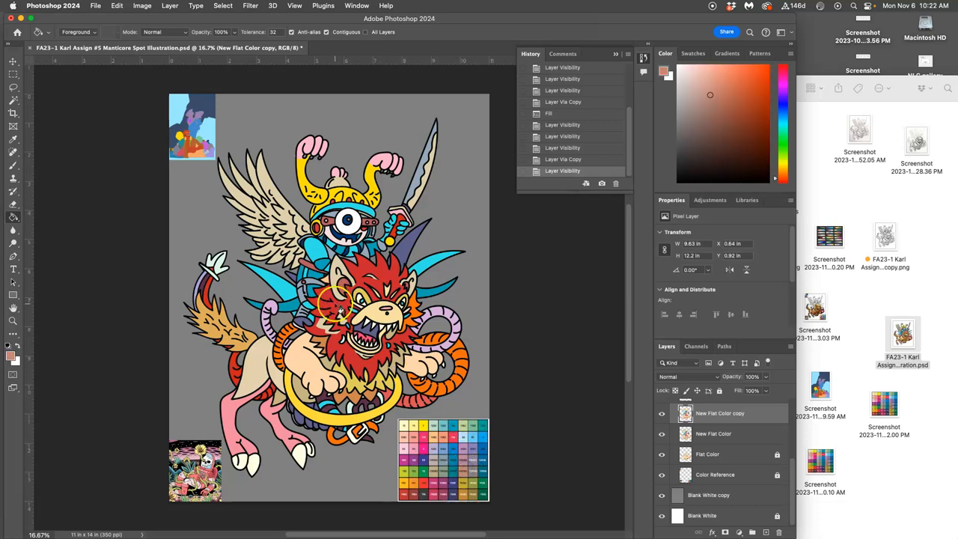
{"action": "left_click", "coordinate": [337, 307]}
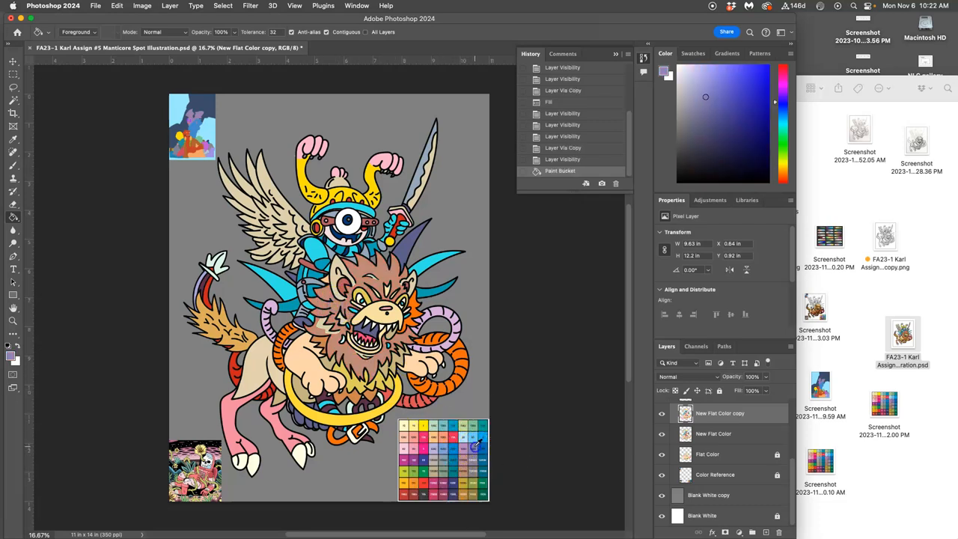
{"action": "left_click", "coordinate": [475, 447]}
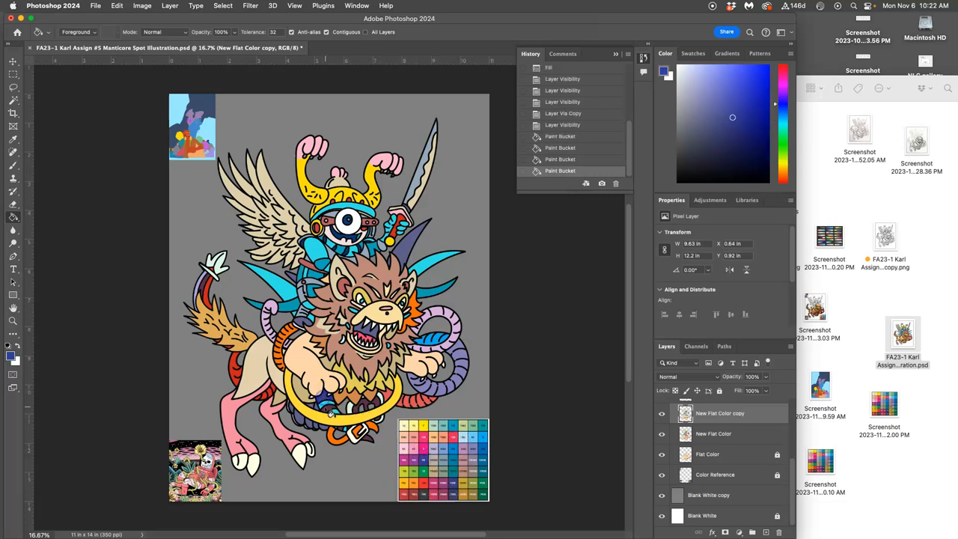
{"action": "left_click", "coordinate": [359, 438]}
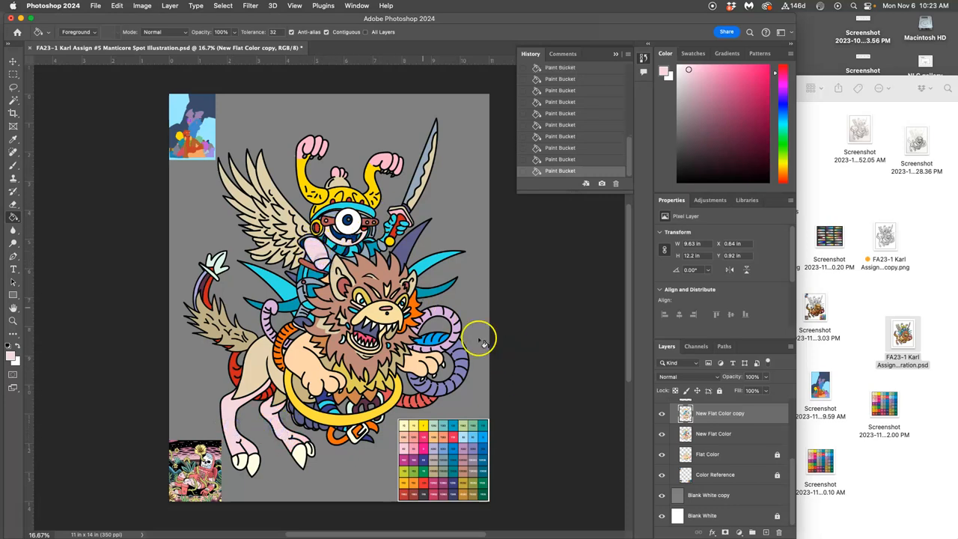
{"action": "mouse_move", "coordinate": [672, 454]}
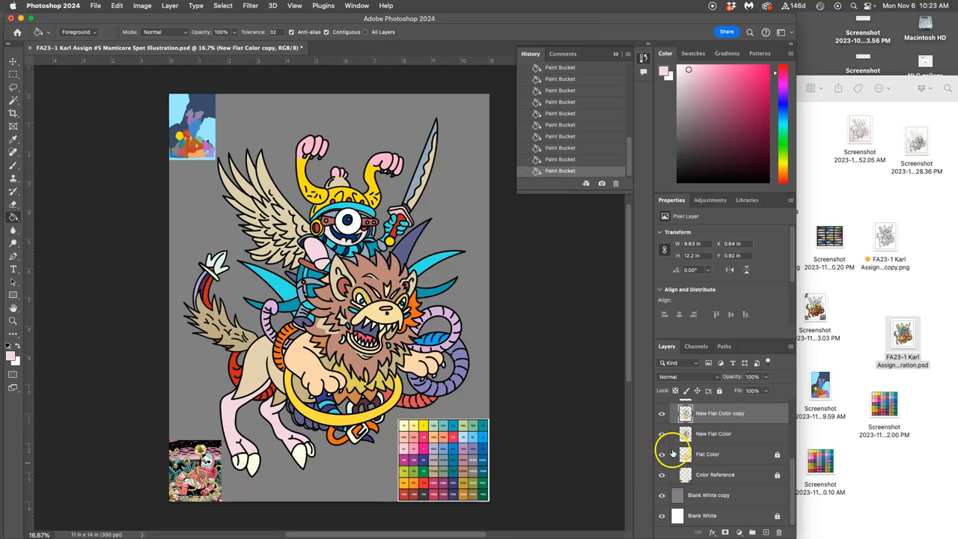
- Toggle the original and recoloured flat colour layers to compare them
{"action": "left_click", "coordinate": [662, 417]}
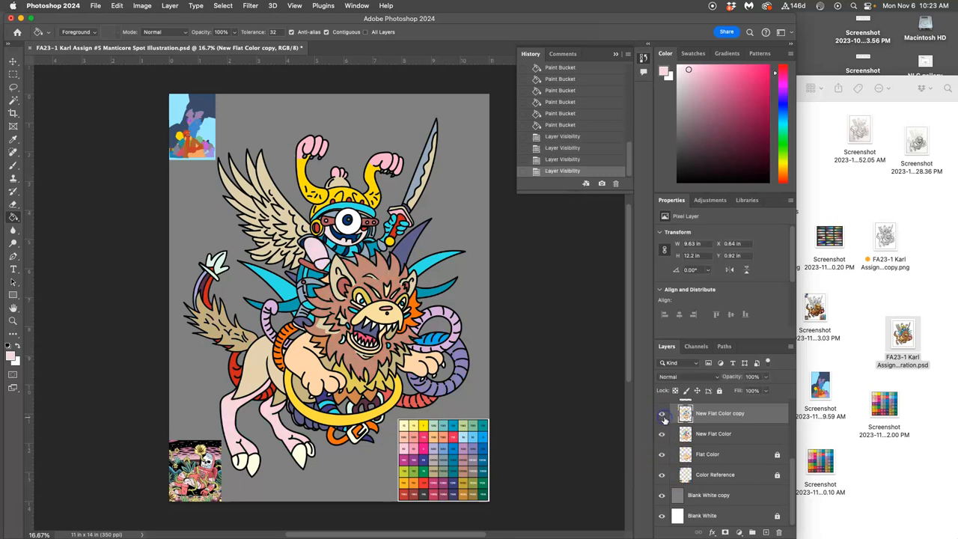
{"action": "left_click", "coordinate": [662, 413]}
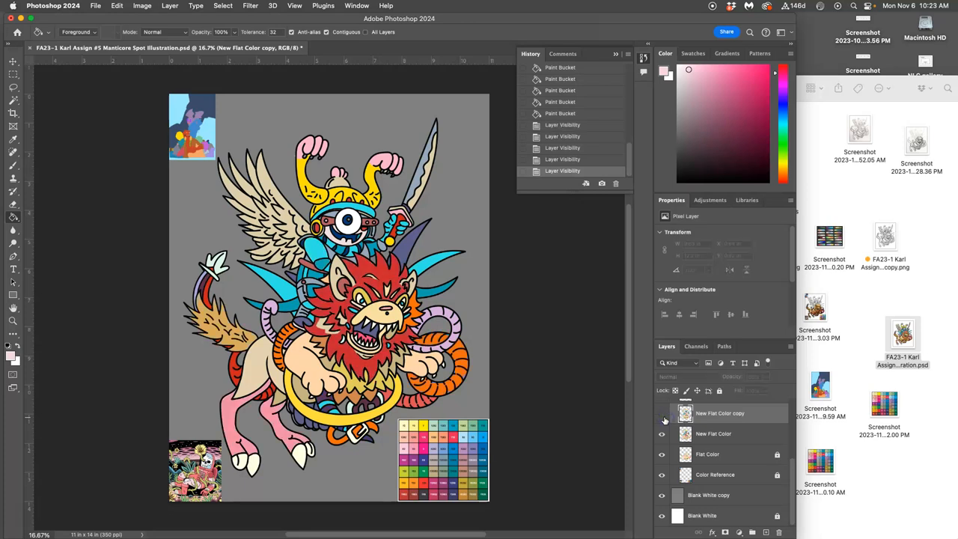
{"action": "left_click", "coordinate": [662, 413]}
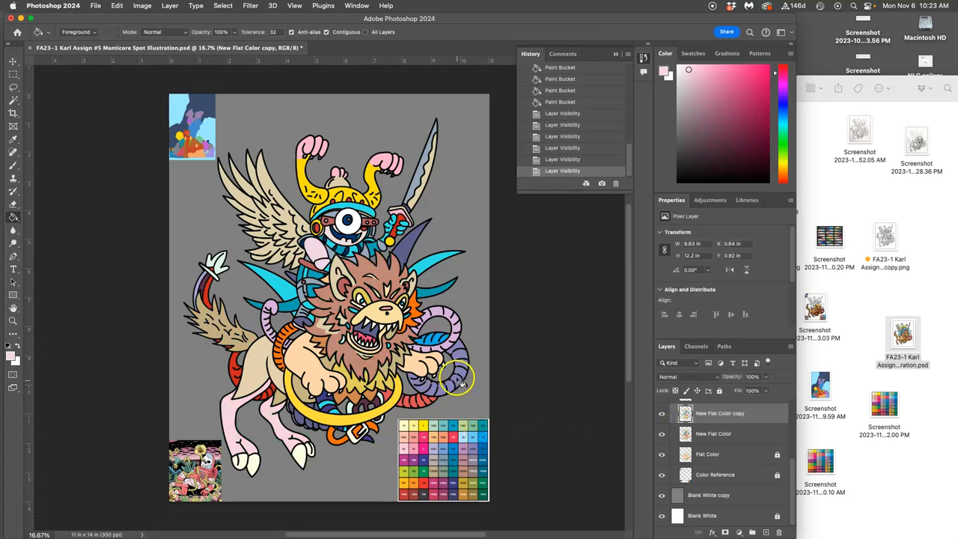
{"action": "mouse_move", "coordinate": [465, 388]}
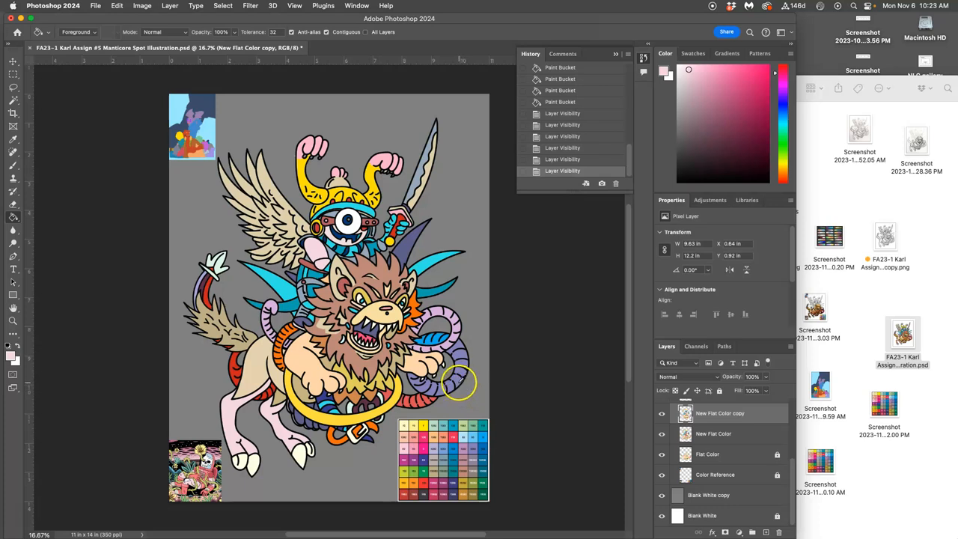
- Delete the recoloured copy layer, refill areas on New Flat Color, and hide the gray background
{"action": "left_click", "coordinate": [706, 97]}
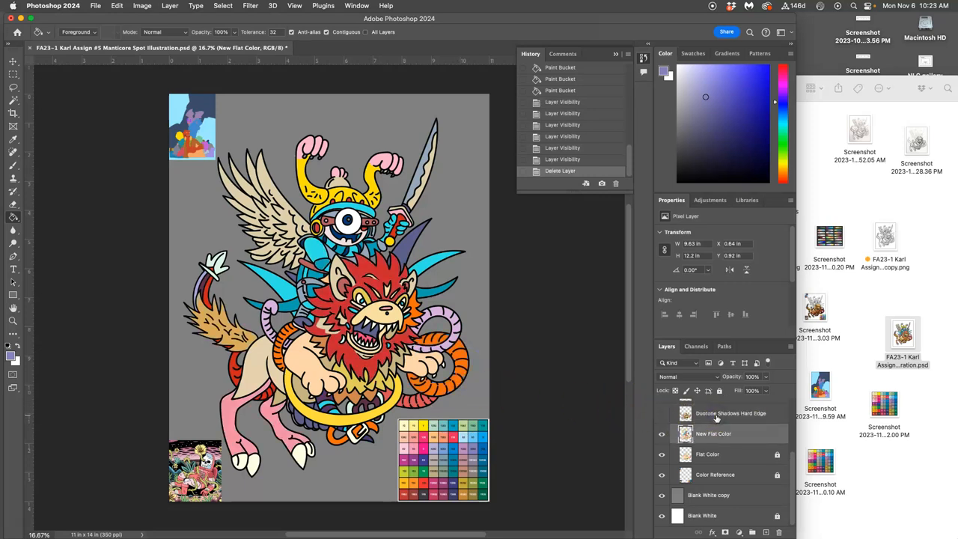
{"action": "left_click", "coordinate": [445, 359]}
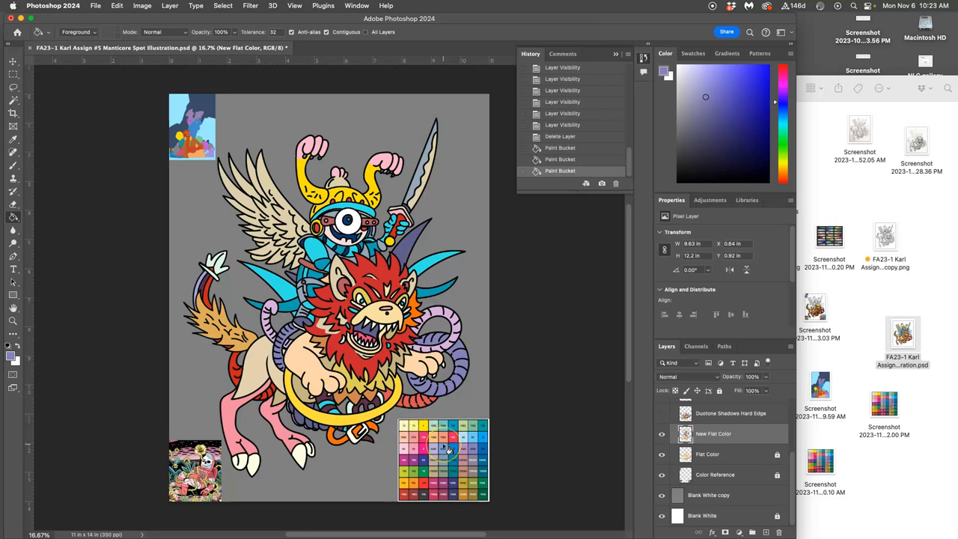
{"action": "mouse_move", "coordinate": [385, 431]}
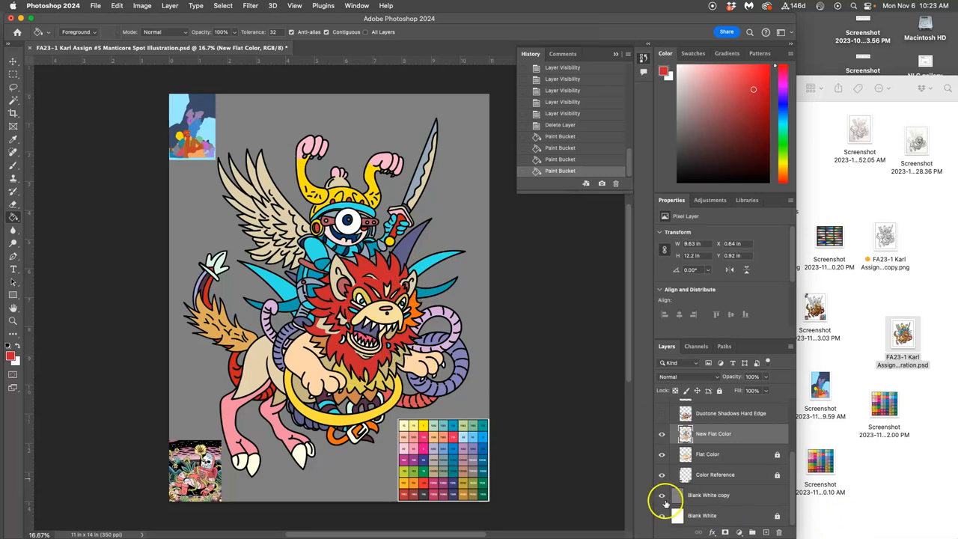
{"action": "left_click", "coordinate": [661, 495]}
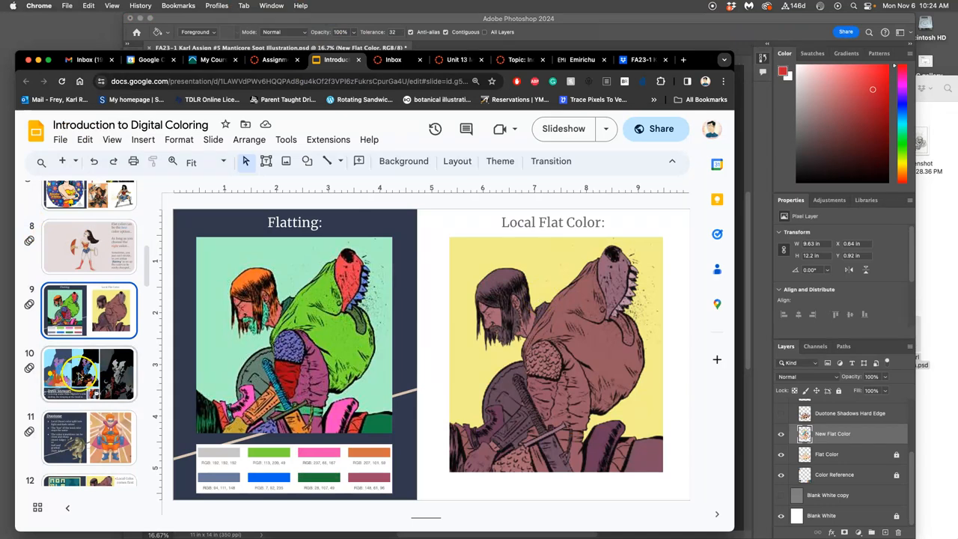
- Show slide 11, the Duotone slide on splitting local colour into light and dark
{"action": "left_click", "coordinate": [88, 438]}
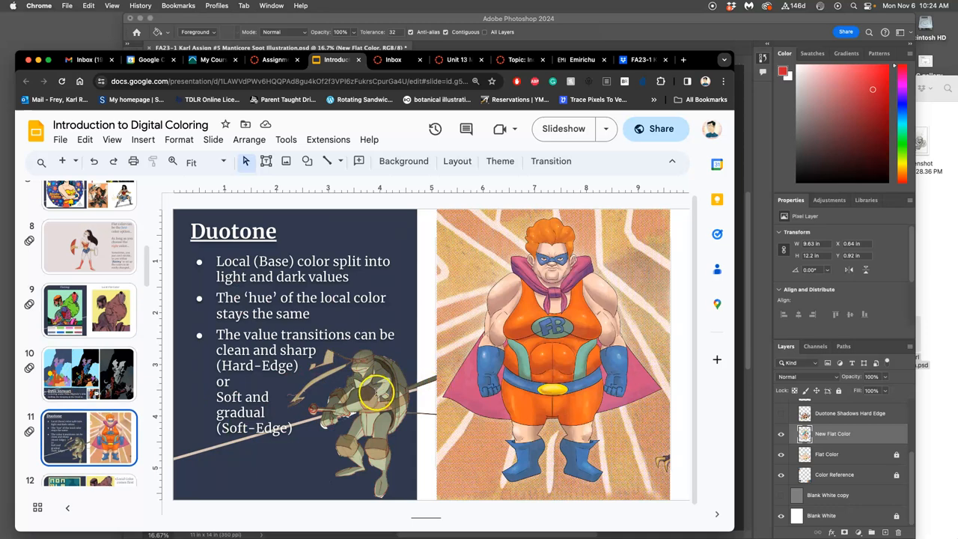
{"action": "mouse_move", "coordinate": [530, 207]}
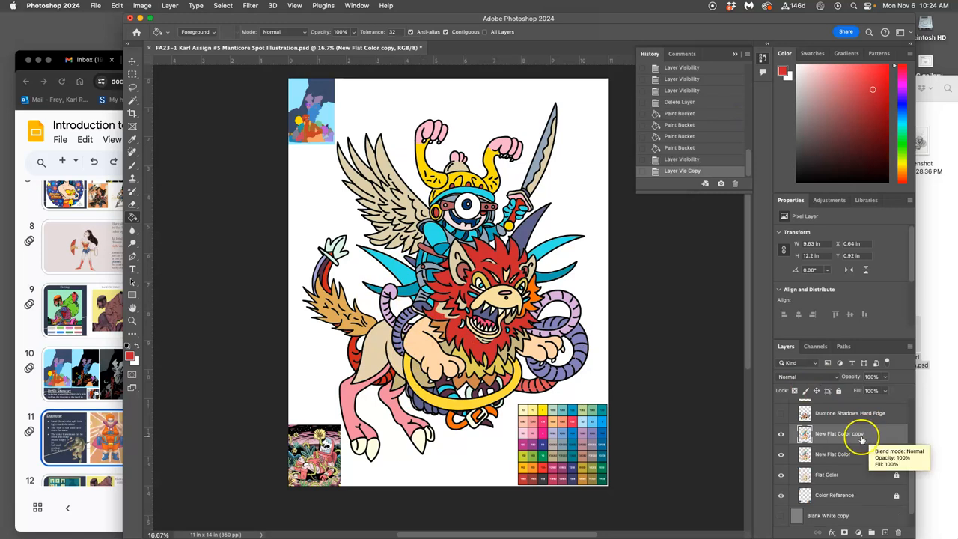
{"action": "mouse_move", "coordinate": [129, 12]}
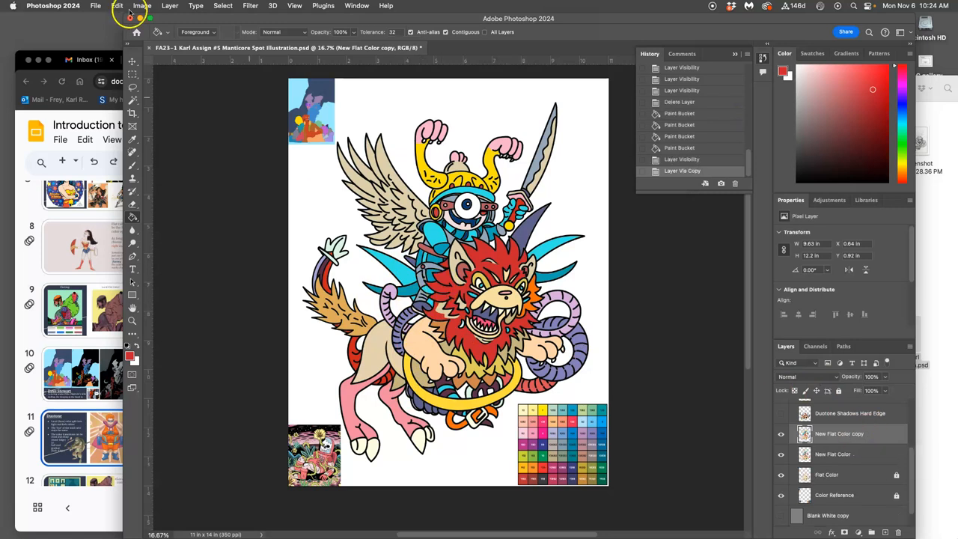
- Darken the New Flat Color copy with a Levels midtone of 0.51 and raise its saturation
{"action": "left_click", "coordinate": [142, 5]}
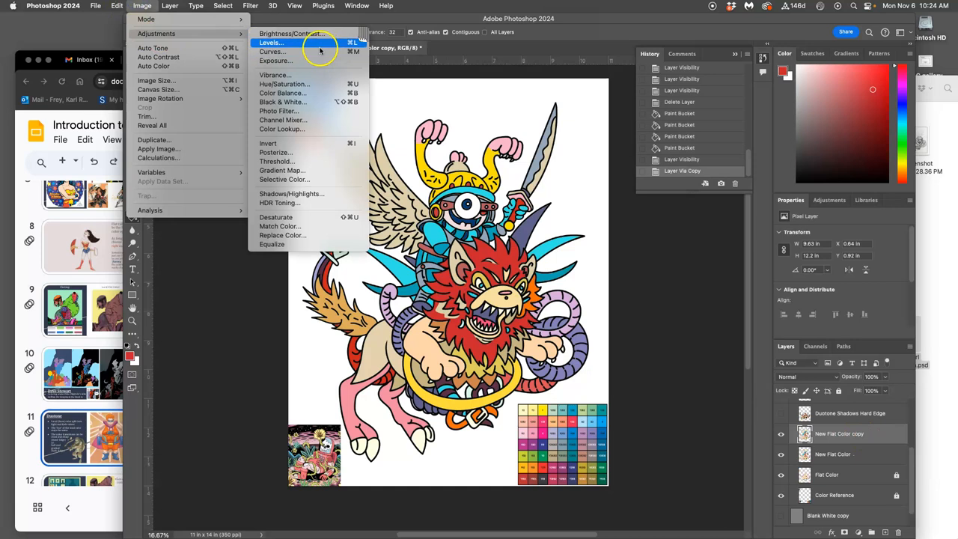
{"action": "left_click", "coordinate": [270, 42]}
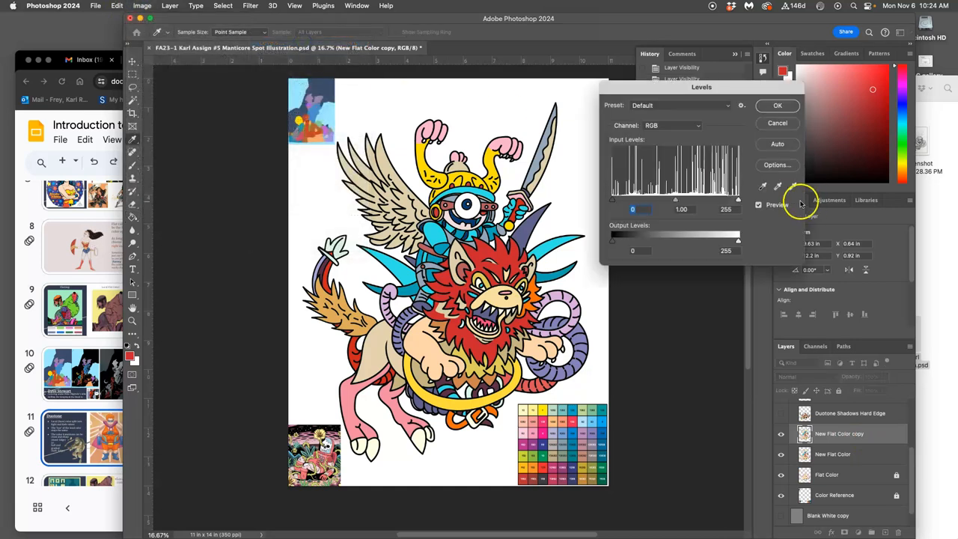
{"action": "mouse_move", "coordinate": [676, 202]}
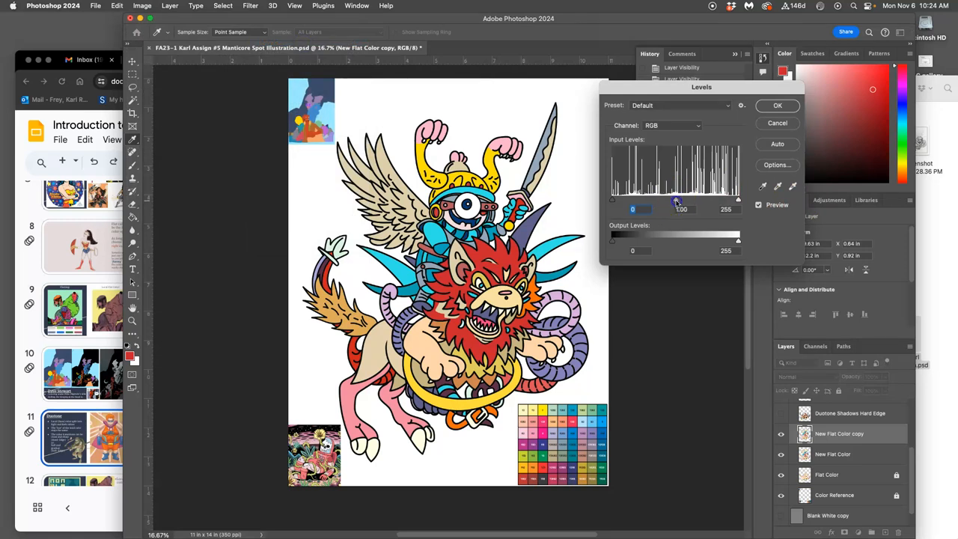
{"action": "left_click_drag", "start_coordinate": [676, 199], "coordinate": [700, 199]}
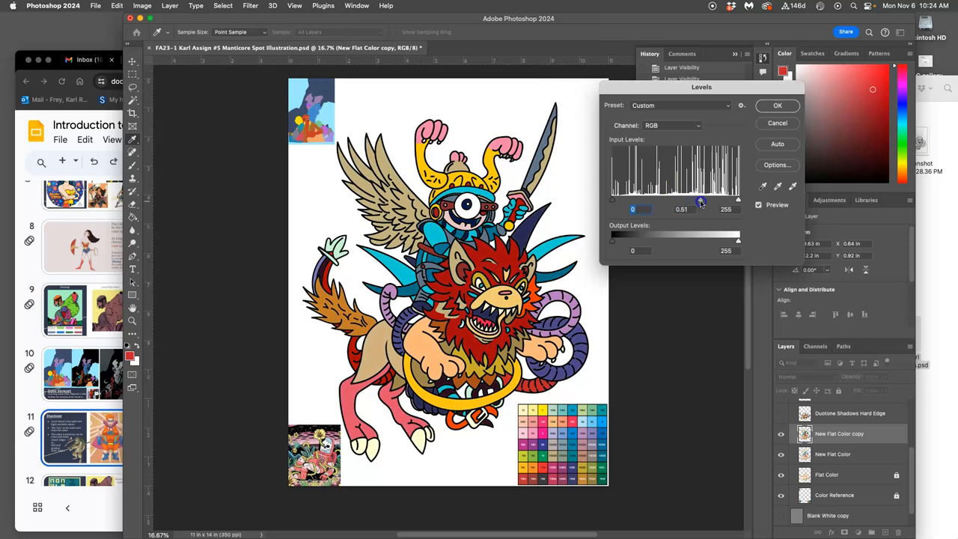
{"action": "left_click_drag", "start_coordinate": [701, 199], "coordinate": [680, 199]}
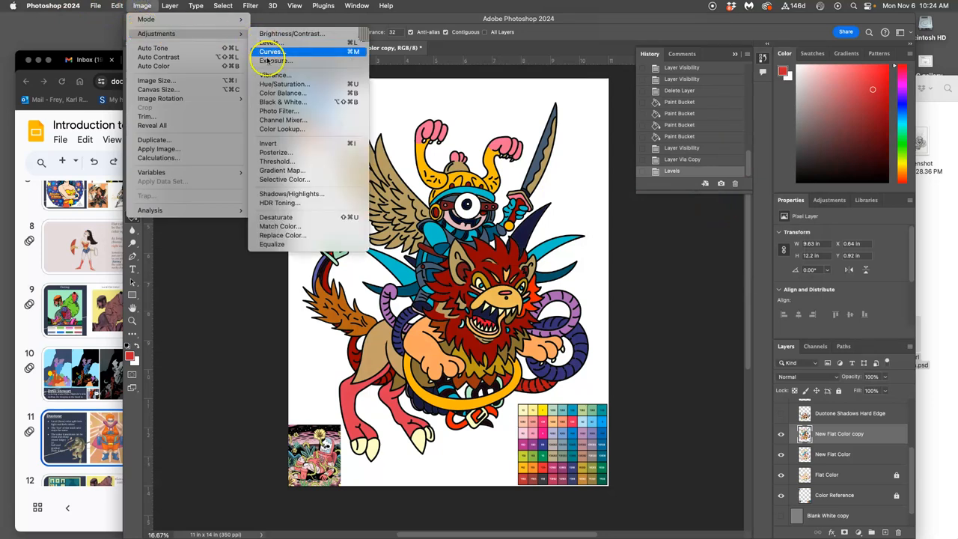
{"action": "left_click", "coordinate": [283, 83]}
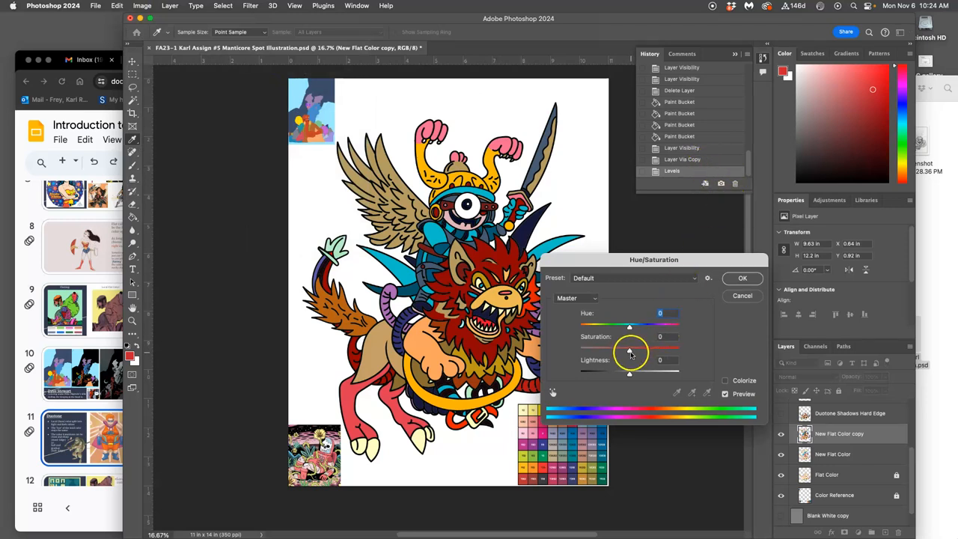
{"action": "left_click_drag", "start_coordinate": [630, 345], "coordinate": [613, 346]}
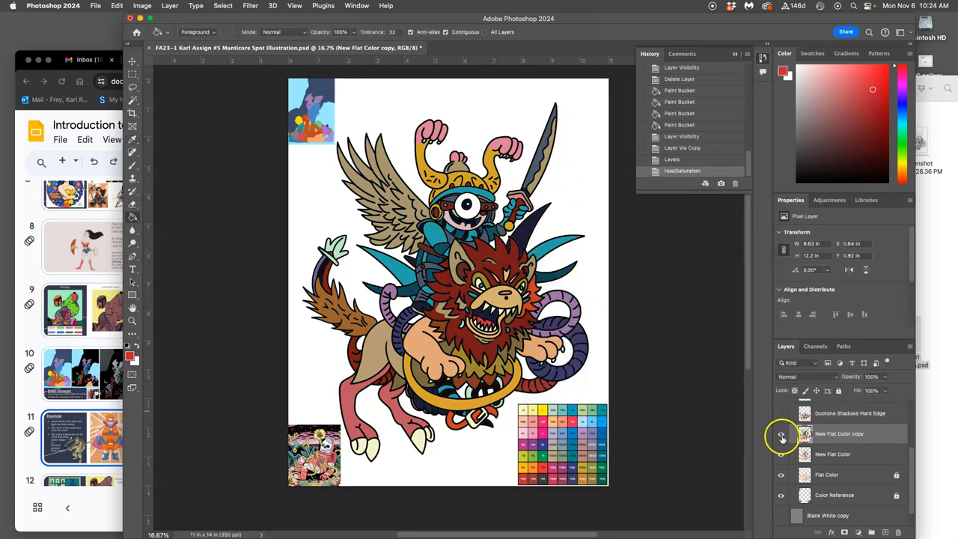
- Toggle the darkened copy on and off to compare, then show the gray Blank White copy layer
{"action": "left_click", "coordinate": [782, 434]}
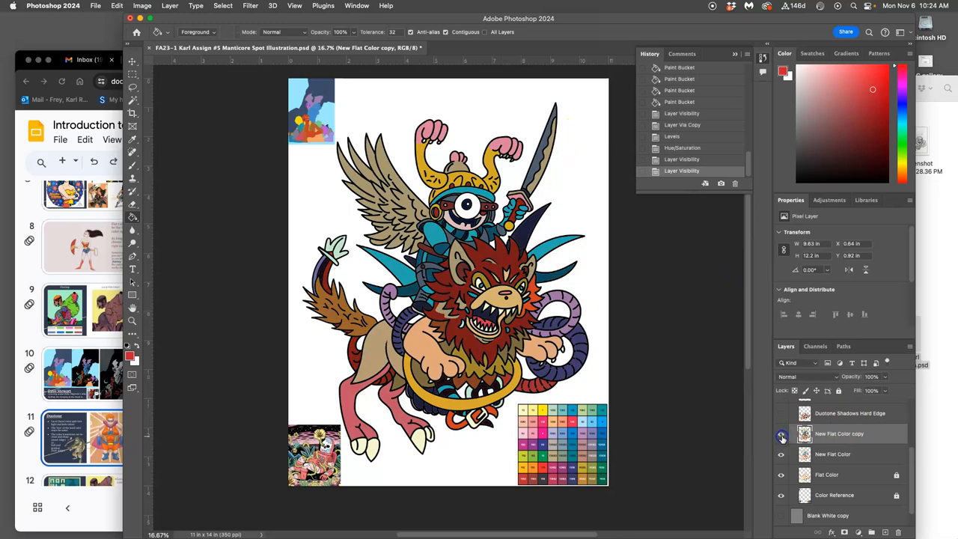
{"action": "left_click", "coordinate": [781, 435]}
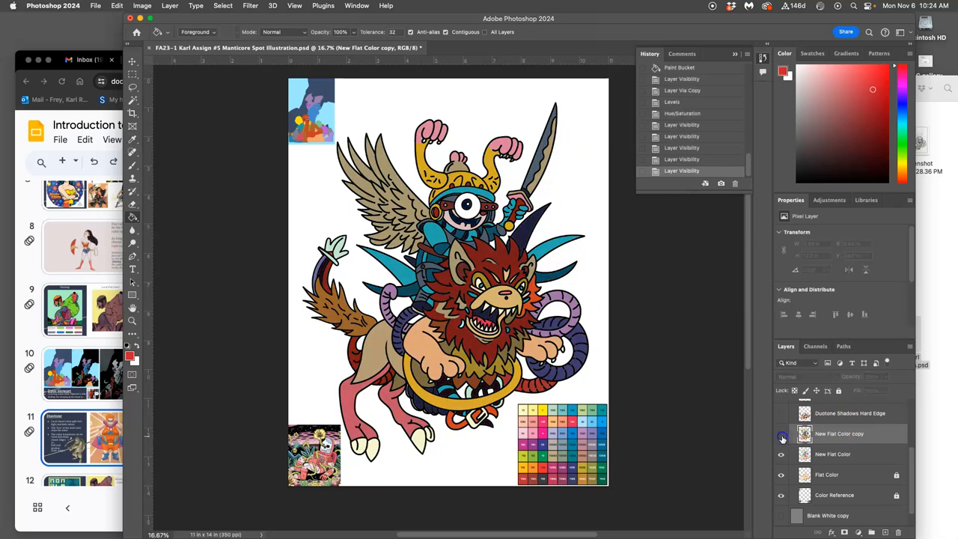
{"action": "left_click", "coordinate": [782, 434]}
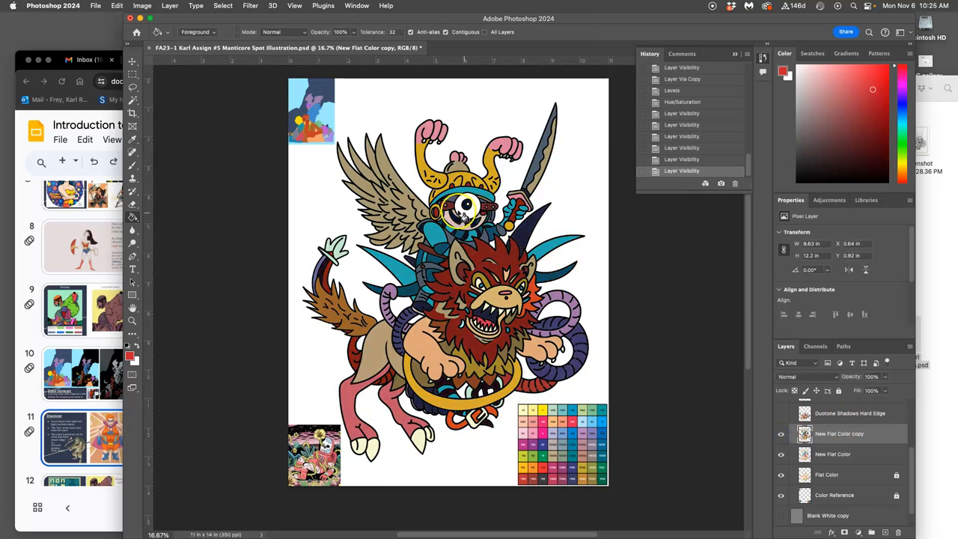
{"action": "left_click", "coordinate": [782, 434]}
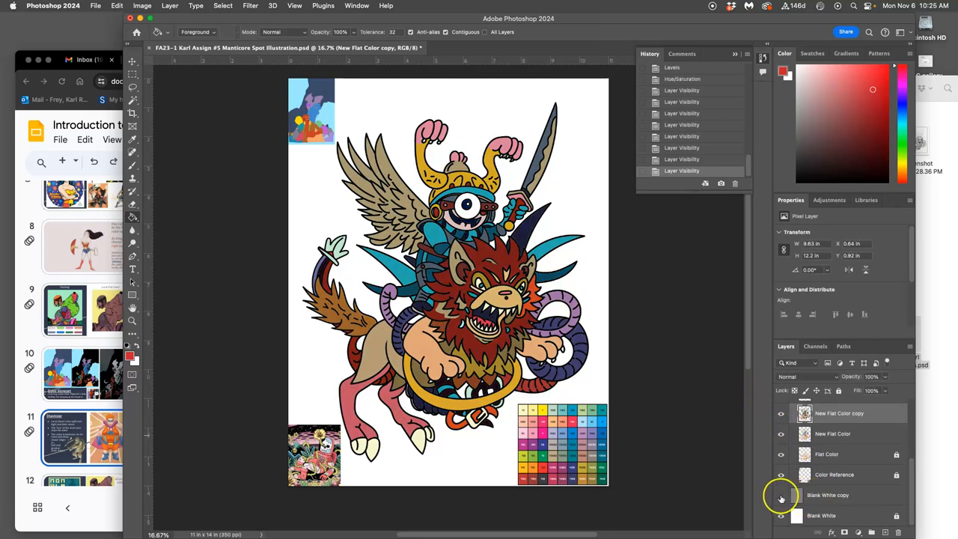
{"action": "left_click", "coordinate": [781, 495]}
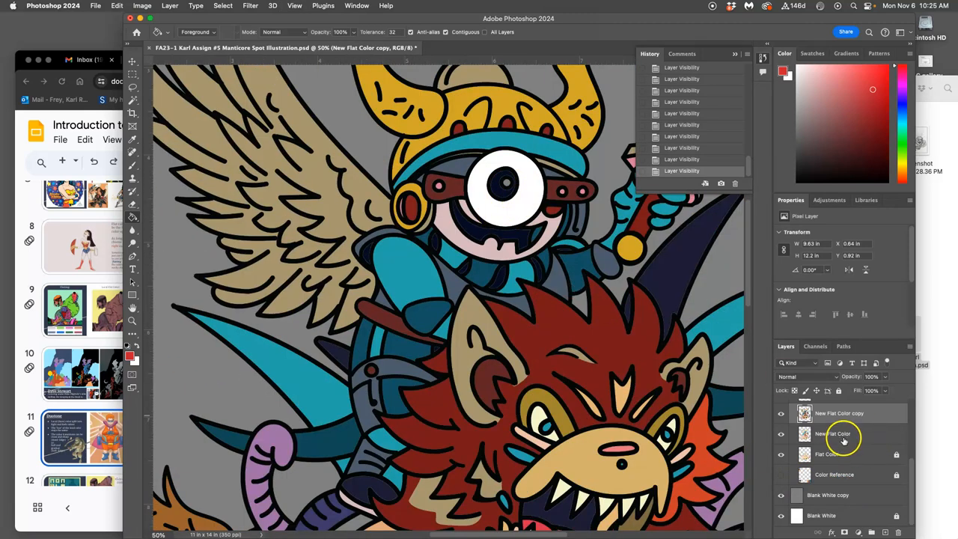
- Paint Bucket the uncolored gaps on the rider's face, then select the New Flat Color copy layer
{"action": "left_click", "coordinate": [844, 433]}
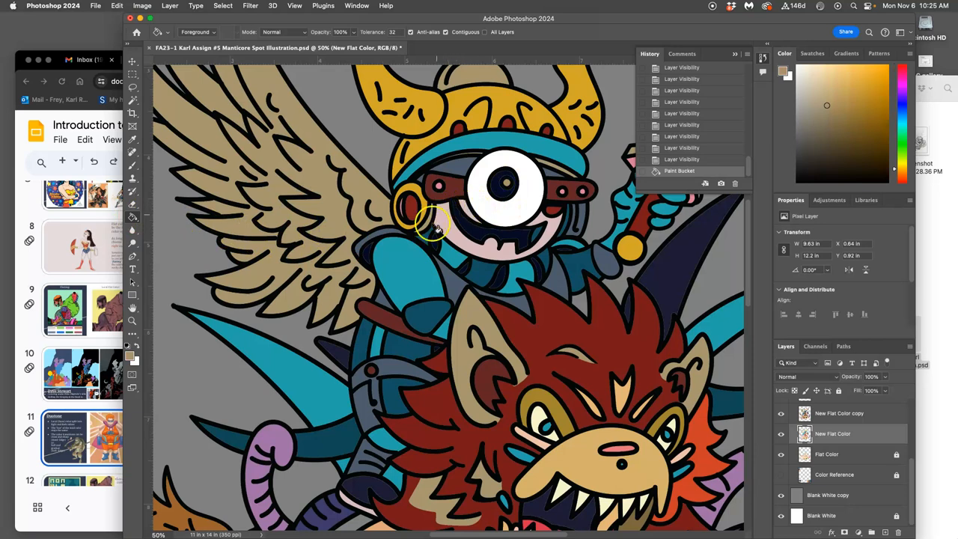
{"action": "left_click", "coordinate": [502, 193]}
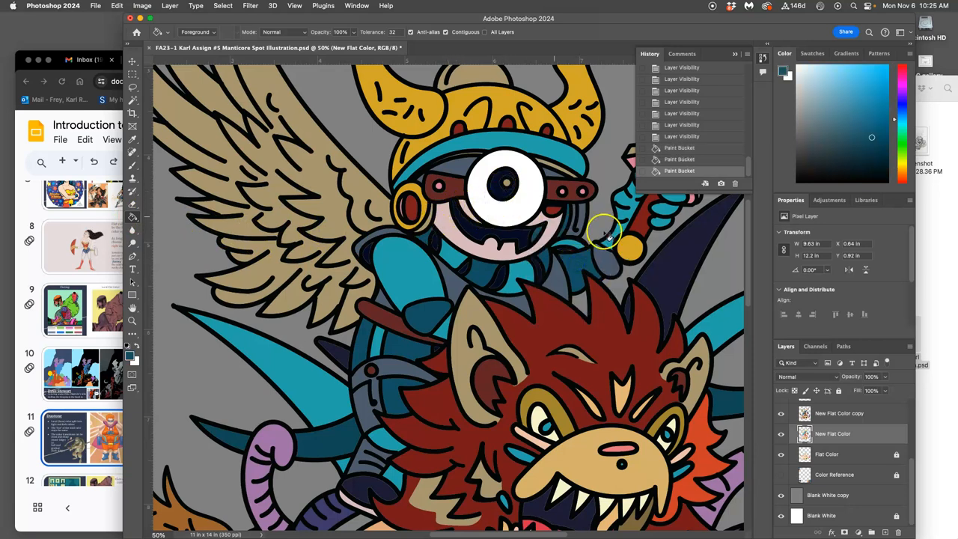
{"action": "mouse_move", "coordinate": [723, 274]}
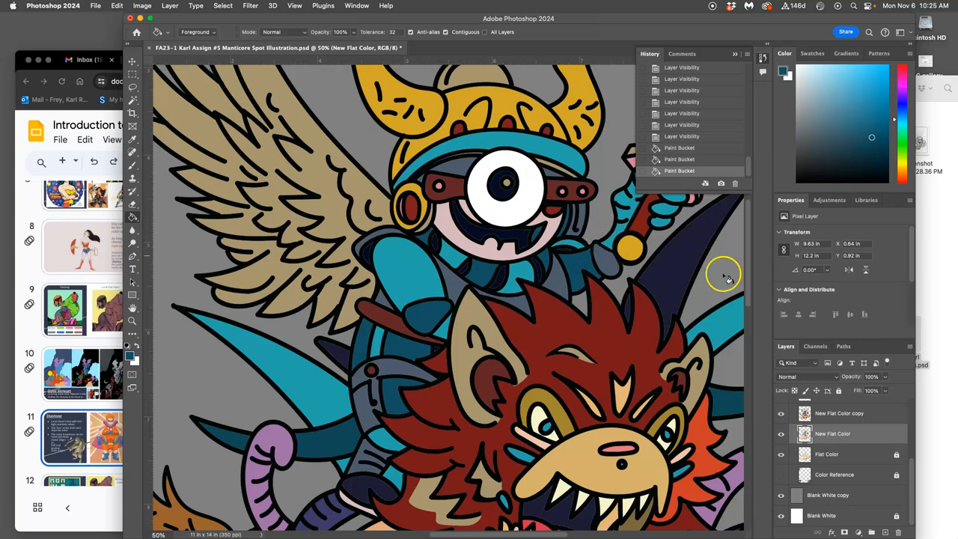
{"action": "mouse_move", "coordinate": [476, 236]}
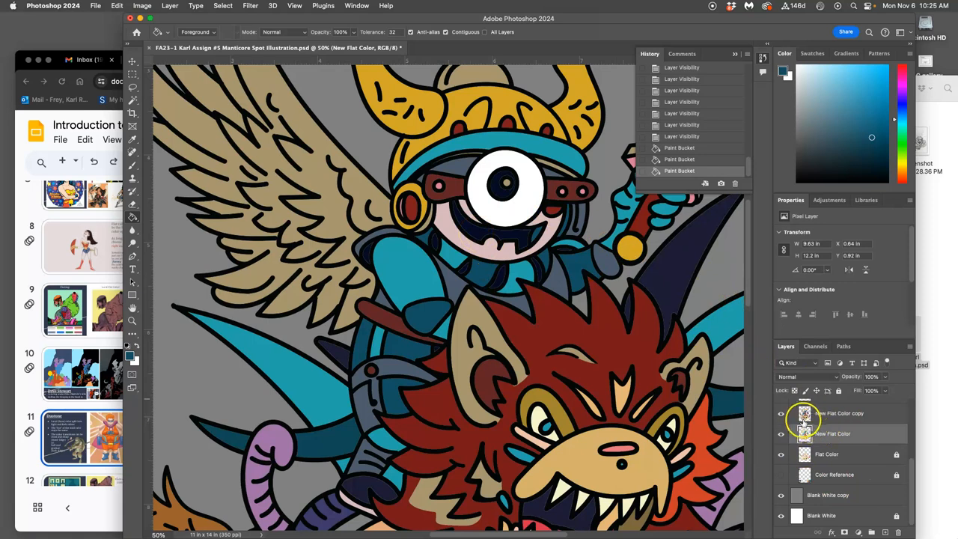
{"action": "left_click", "coordinate": [839, 413]}
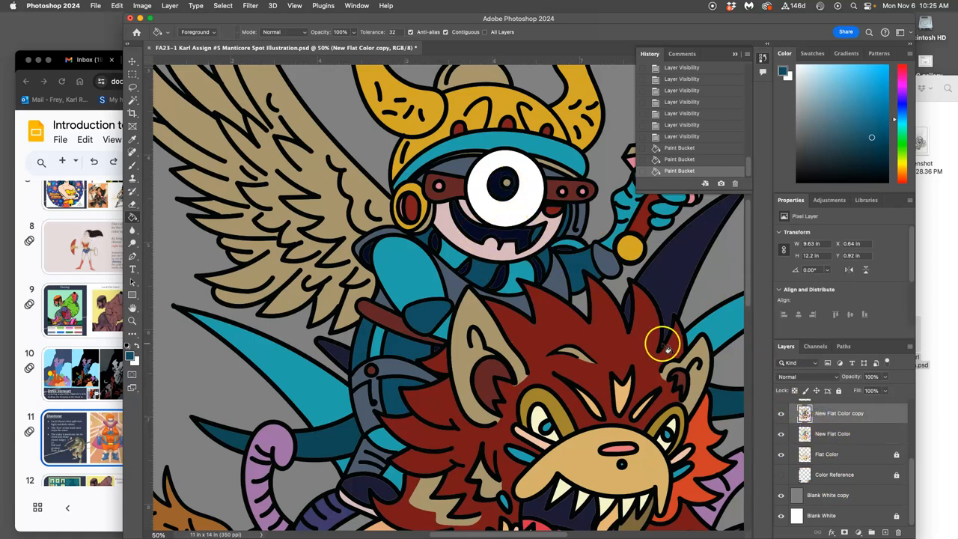
{"action": "left_click", "coordinate": [781, 413]}
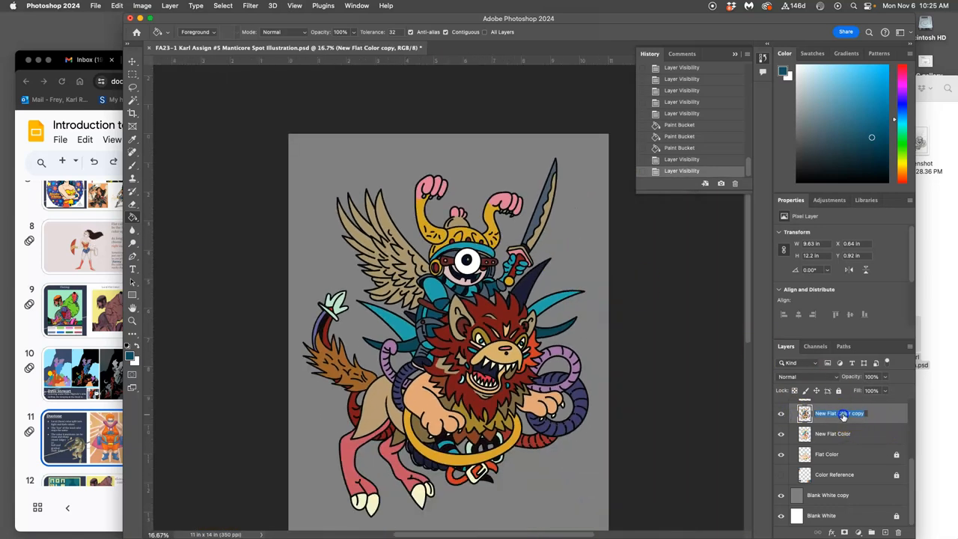
- Rename the New Flat Color copy to 'Duotone Shadows' and zoom in on the illustration
{"action": "double_click", "coordinate": [839, 413]}
{"action": "type", "text": "Duotone Shadows"}
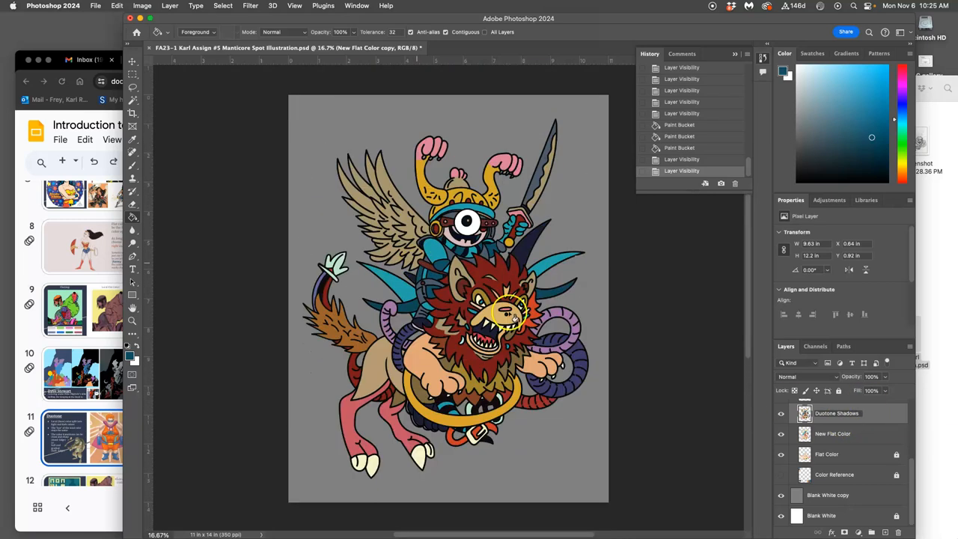
{"action": "left_click", "coordinate": [782, 413]}
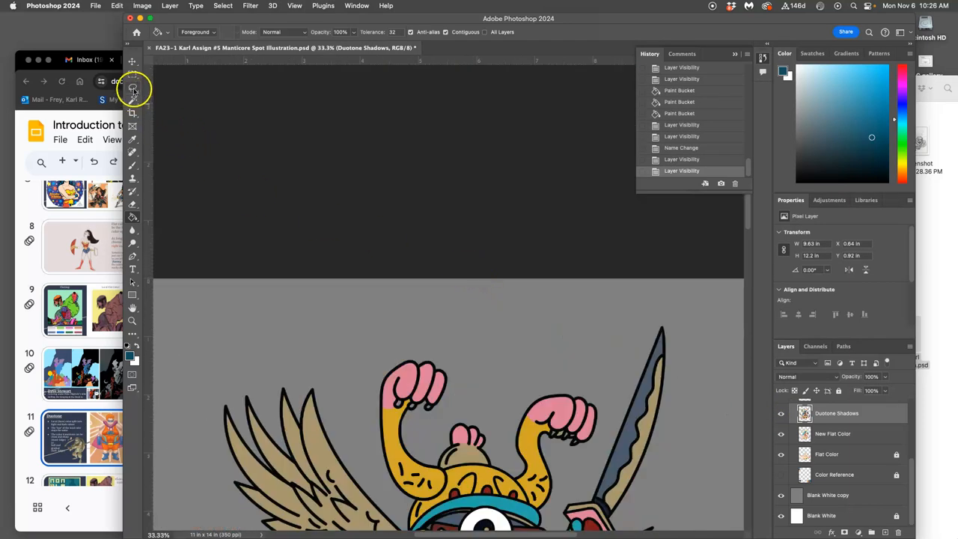
{"action": "left_click", "coordinate": [132, 89]}
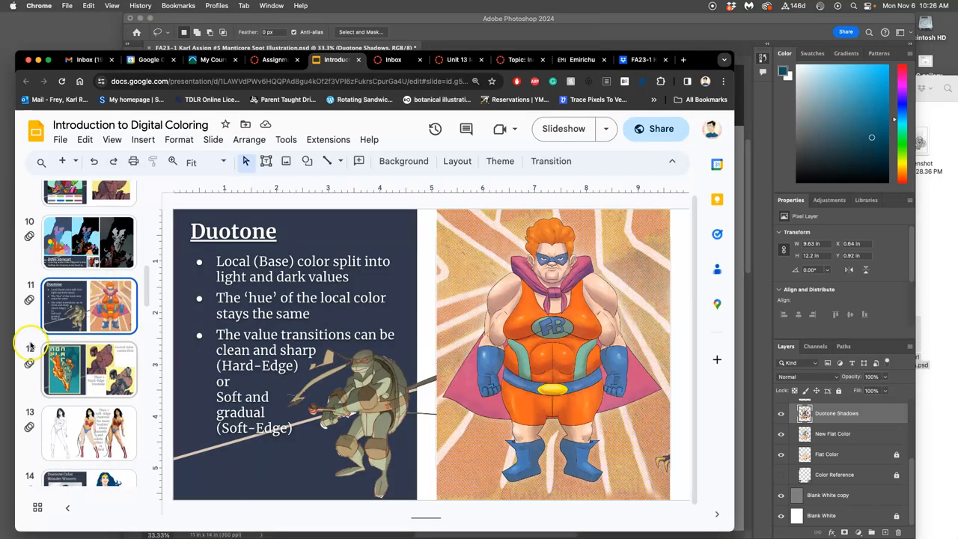
- Show slide 12: local color first, then hard-edge duotone
{"action": "left_click", "coordinate": [88, 368]}
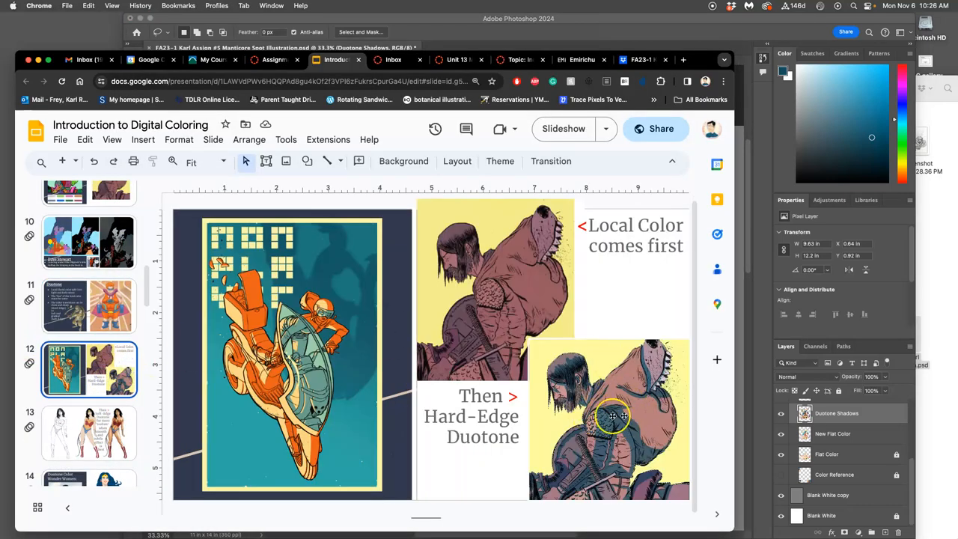
{"action": "mouse_move", "coordinate": [625, 410]}
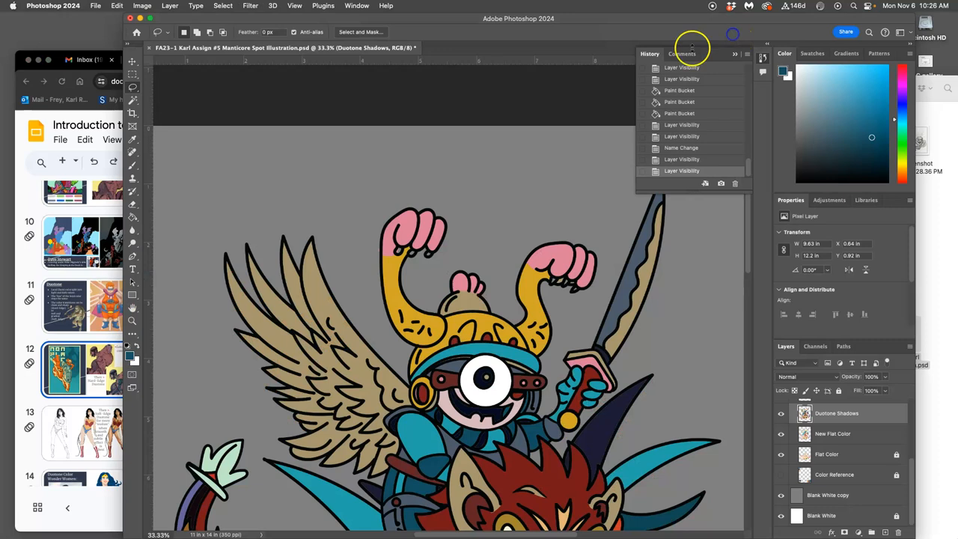
{"action": "mouse_move", "coordinate": [448, 116]}
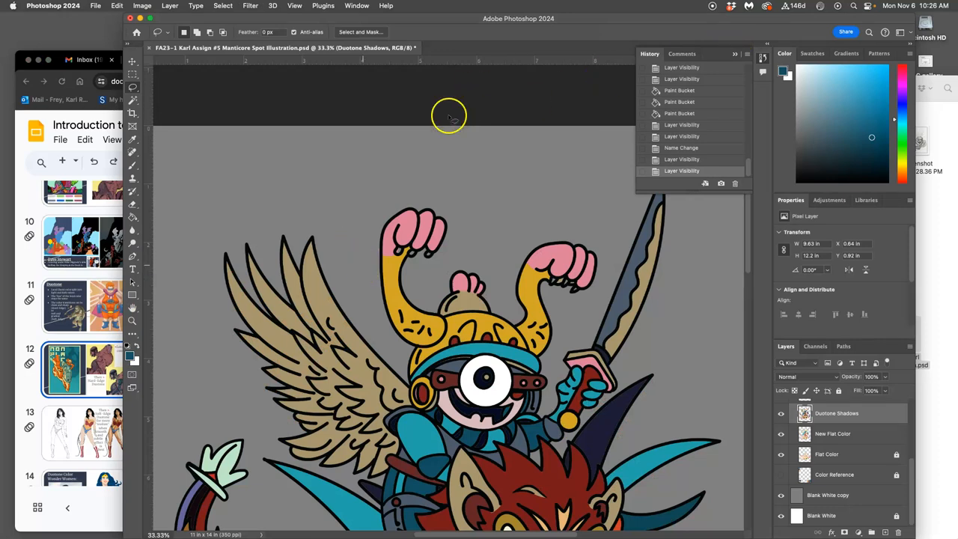
{"action": "mouse_move", "coordinate": [382, 247]}
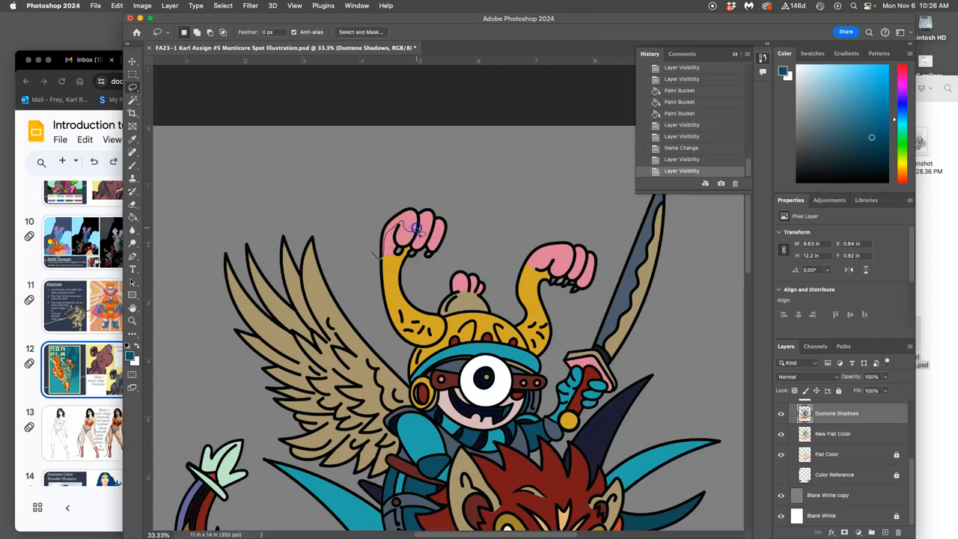
- Lasso and clear highlight shapes from Duotone Shadows on the raised arm and near the helmet
{"action": "left_click_drag", "start_coordinate": [415, 229], "coordinate": [423, 187]}
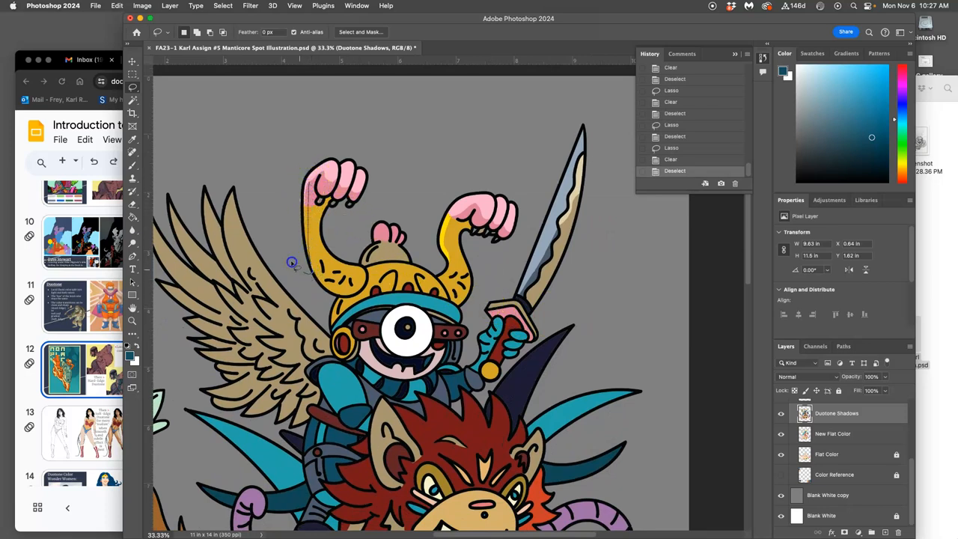
{"action": "left_click_drag", "start_coordinate": [292, 266], "coordinate": [389, 180]}
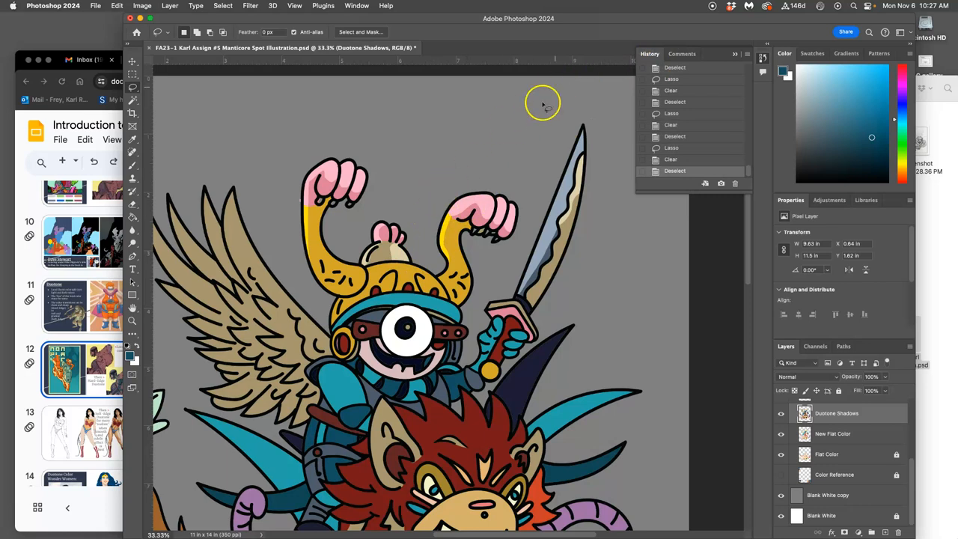
{"action": "mouse_move", "coordinate": [363, 267]}
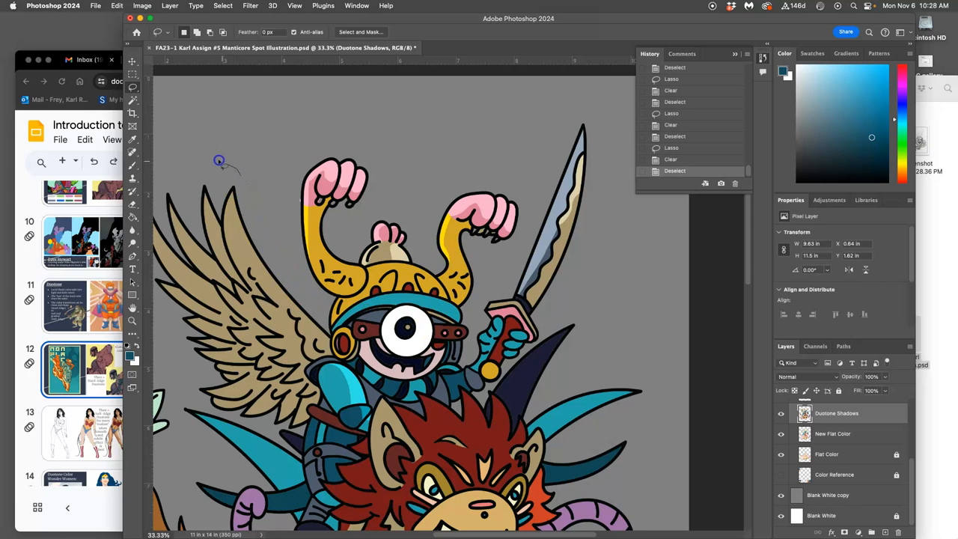
- Lasso a highlight region along the left wing feathers on Duotone Shadows
{"action": "left_click_drag", "start_coordinate": [219, 160], "coordinate": [228, 281]}
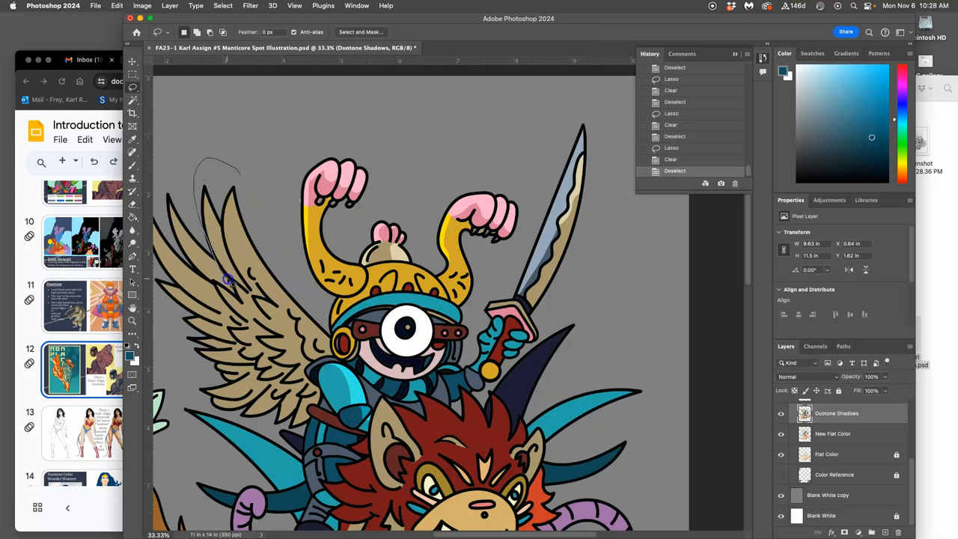
{"action": "mouse_move", "coordinate": [232, 291]}
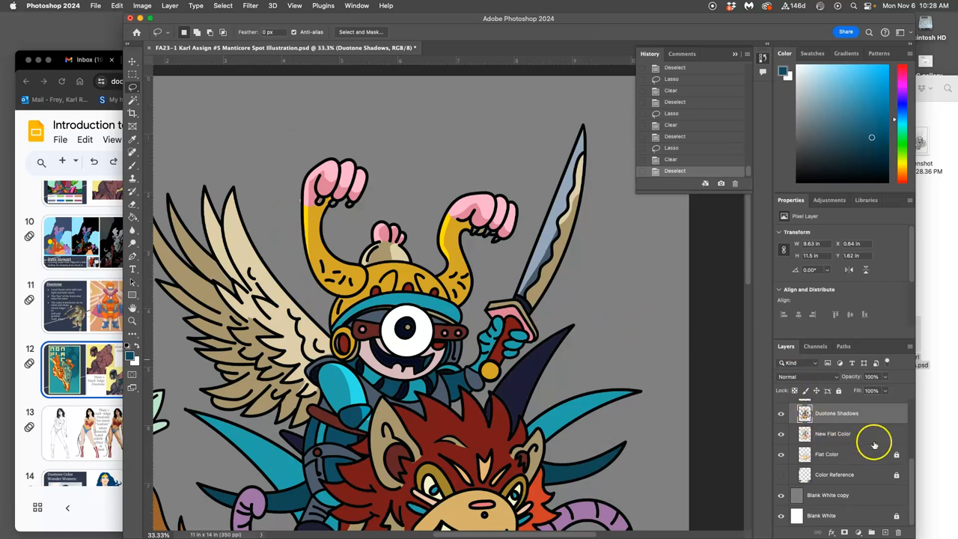
- Lock the New Flat Color layer and reselect Duotone Shadows for further helmet highlights
{"action": "left_click", "coordinate": [833, 433]}
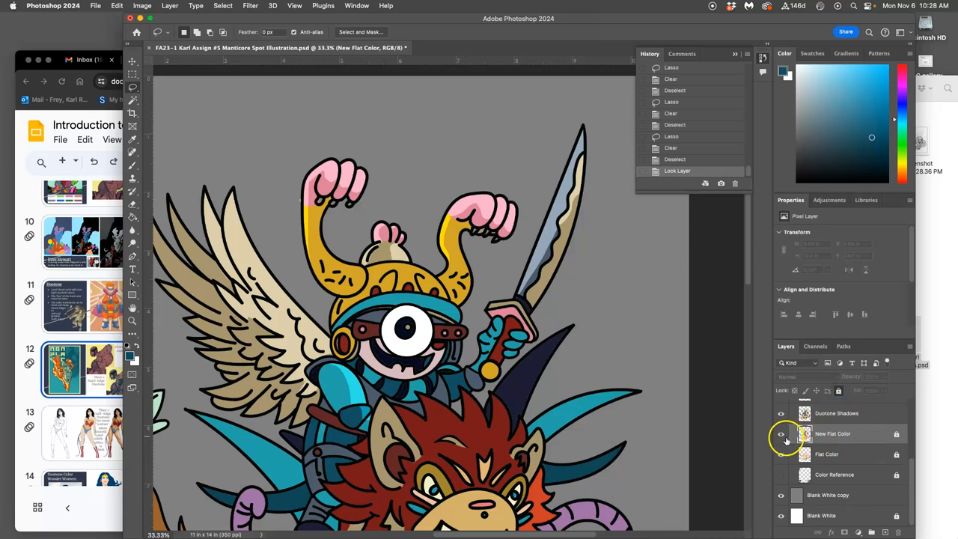
{"action": "left_click", "coordinate": [781, 435]}
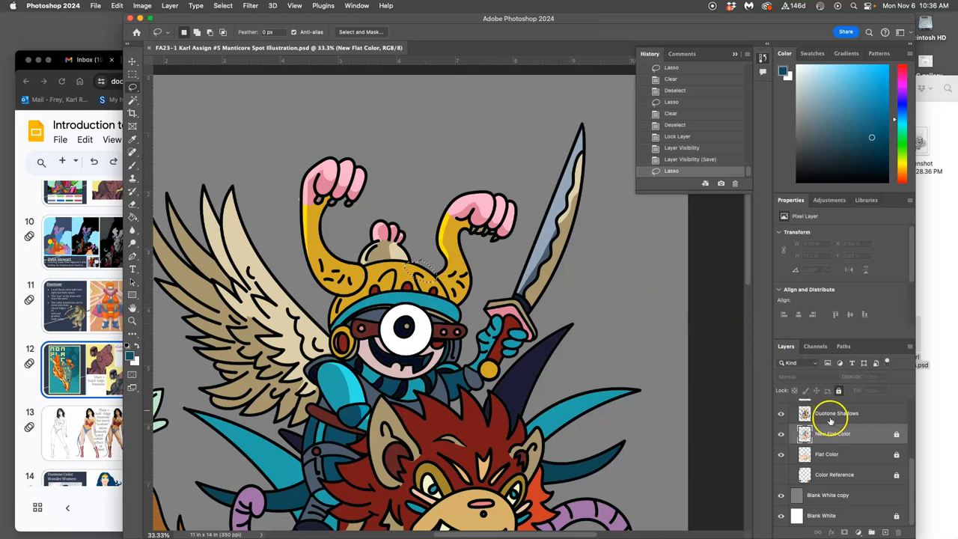
{"action": "left_click", "coordinate": [837, 413]}
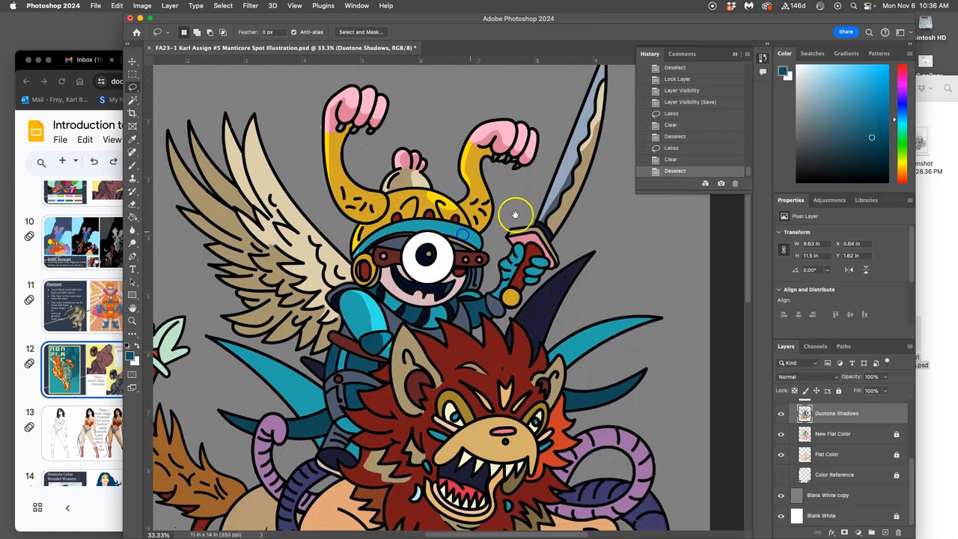
- Lasso highlight shapes on the helmet and rider's face to cut from Duotone Shadows
{"action": "left_click_drag", "start_coordinate": [515, 215], "coordinate": [444, 230]}
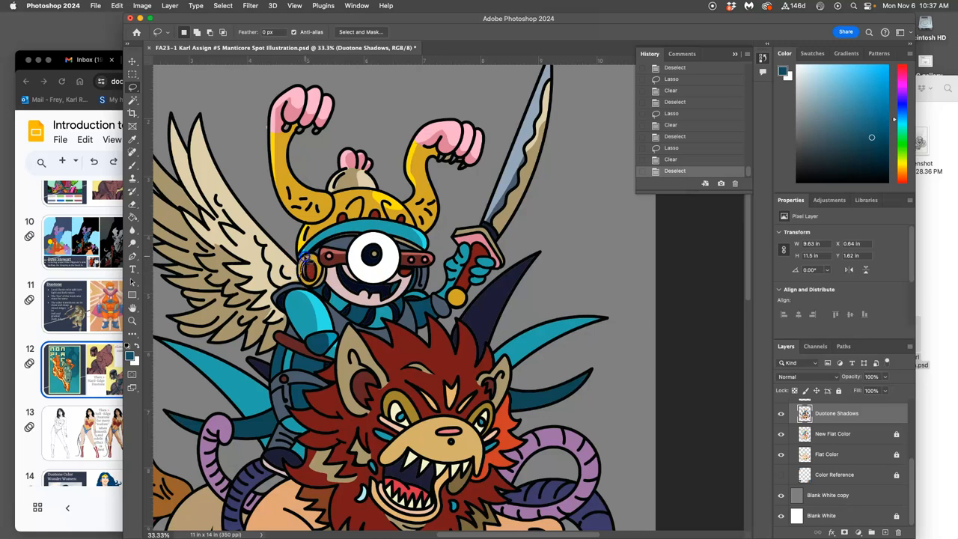
{"action": "mouse_move", "coordinate": [280, 225]}
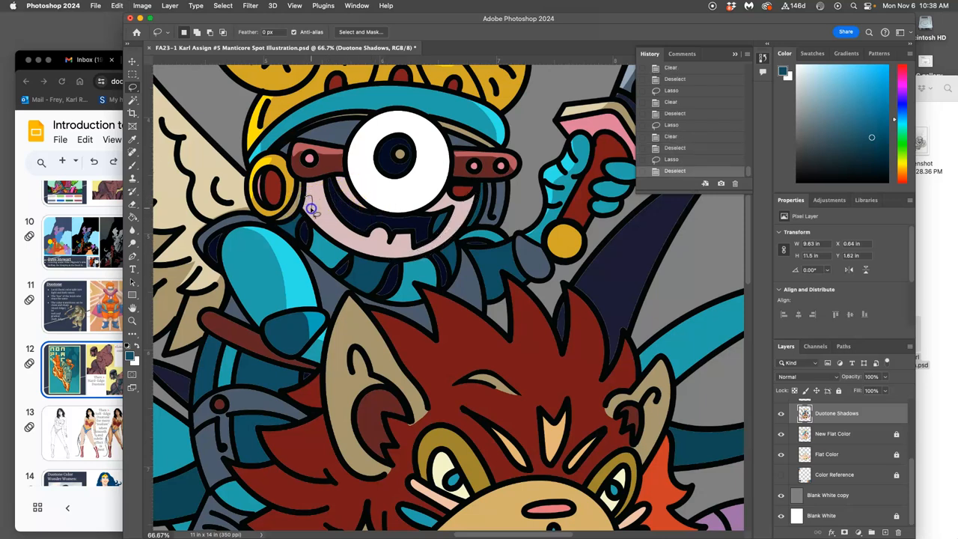
{"action": "left_click_drag", "start_coordinate": [311, 209], "coordinate": [344, 238]}
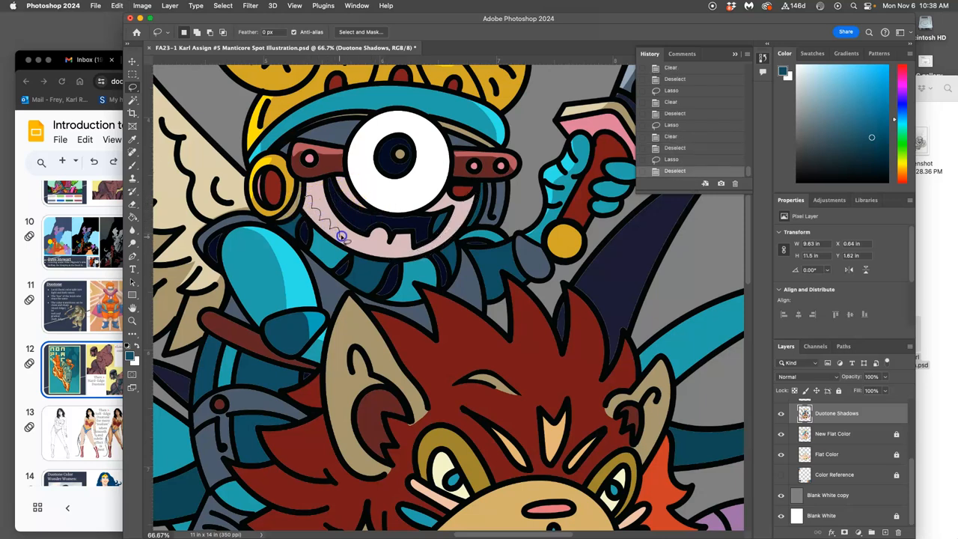